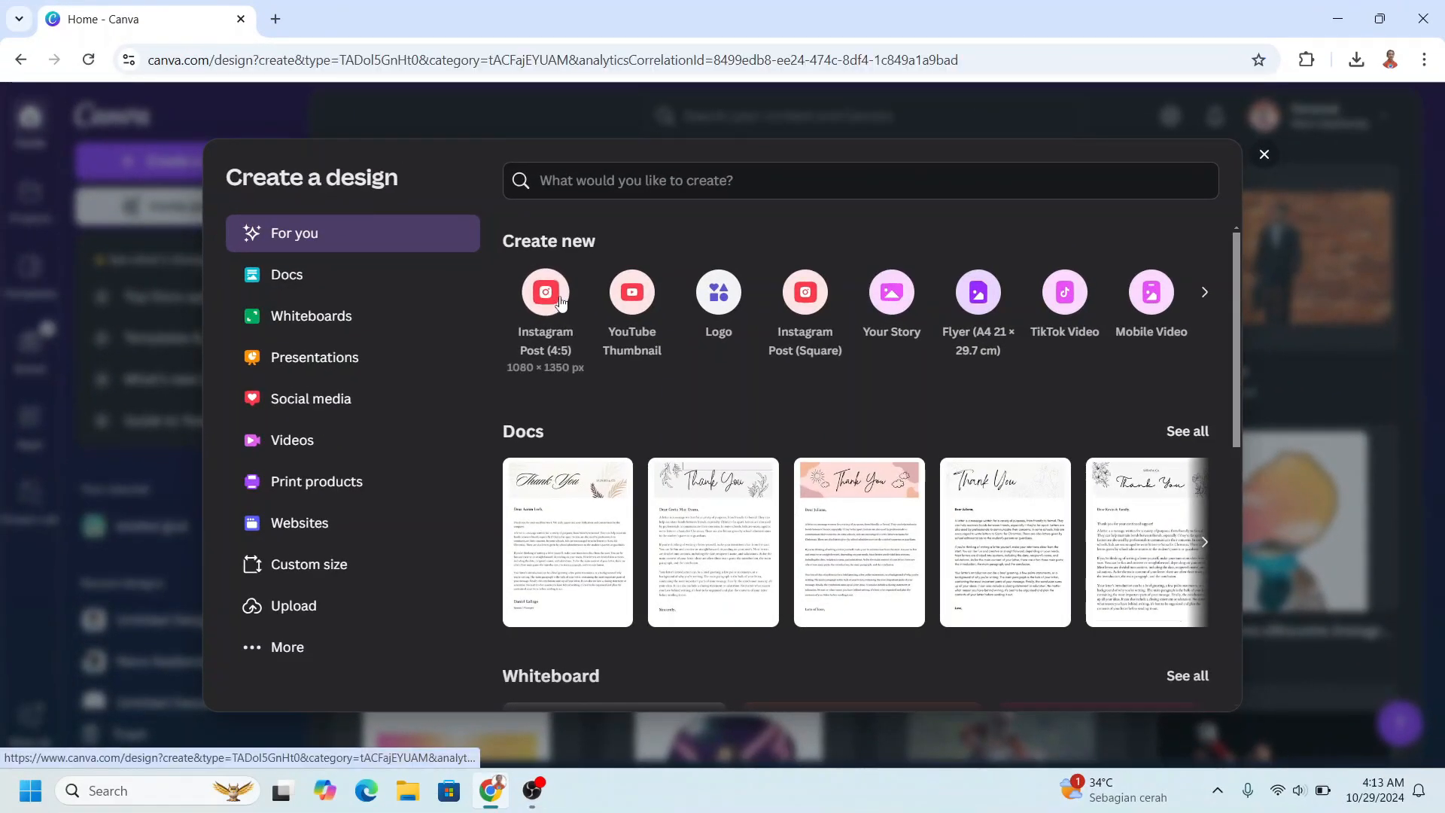
# - Open a blank 1080 × 1350 px Instagram Post (4:5) design and place the shouting man's photo
pyautogui.click(1263, 153)
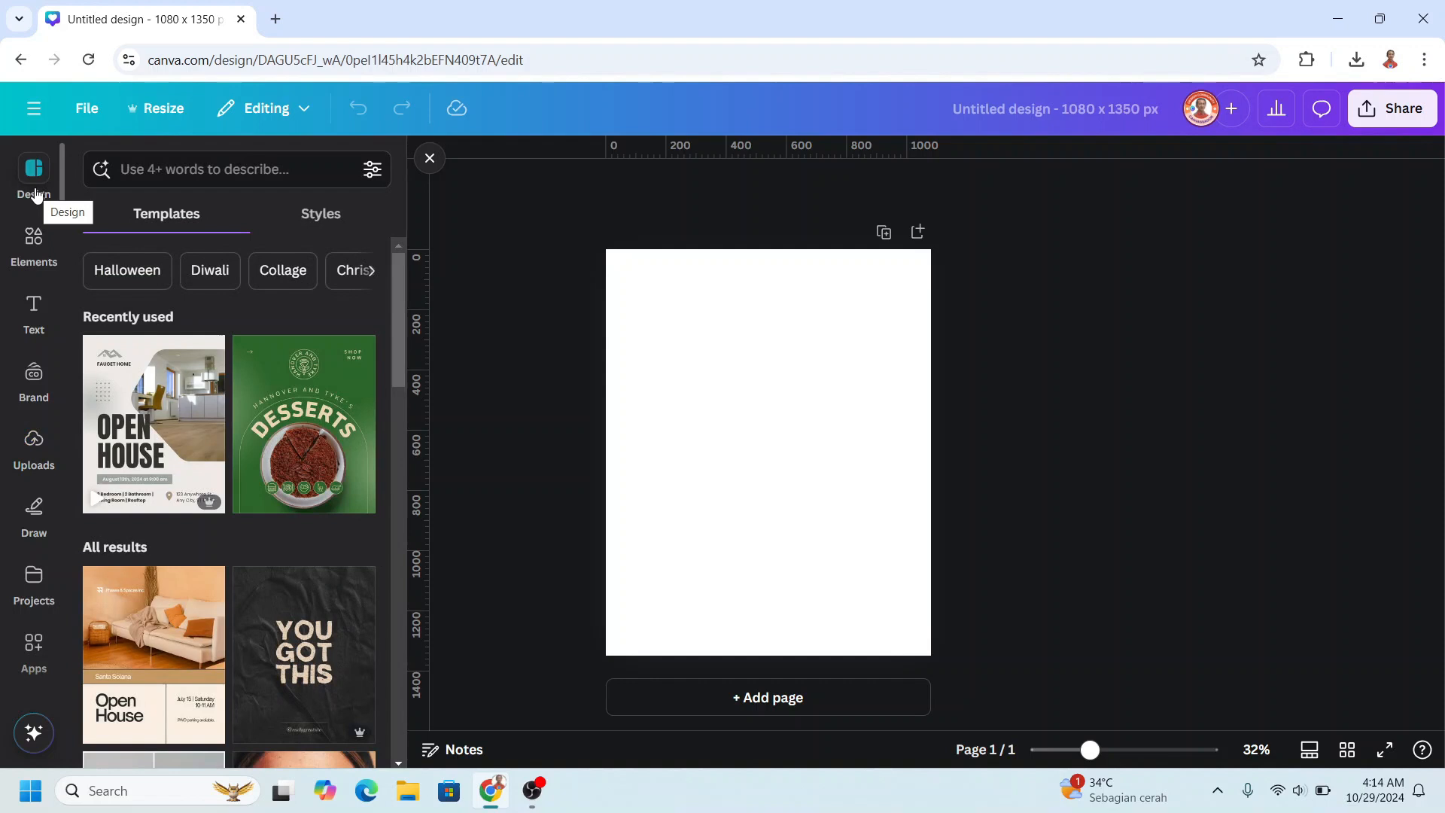
pyautogui.click(33, 445)
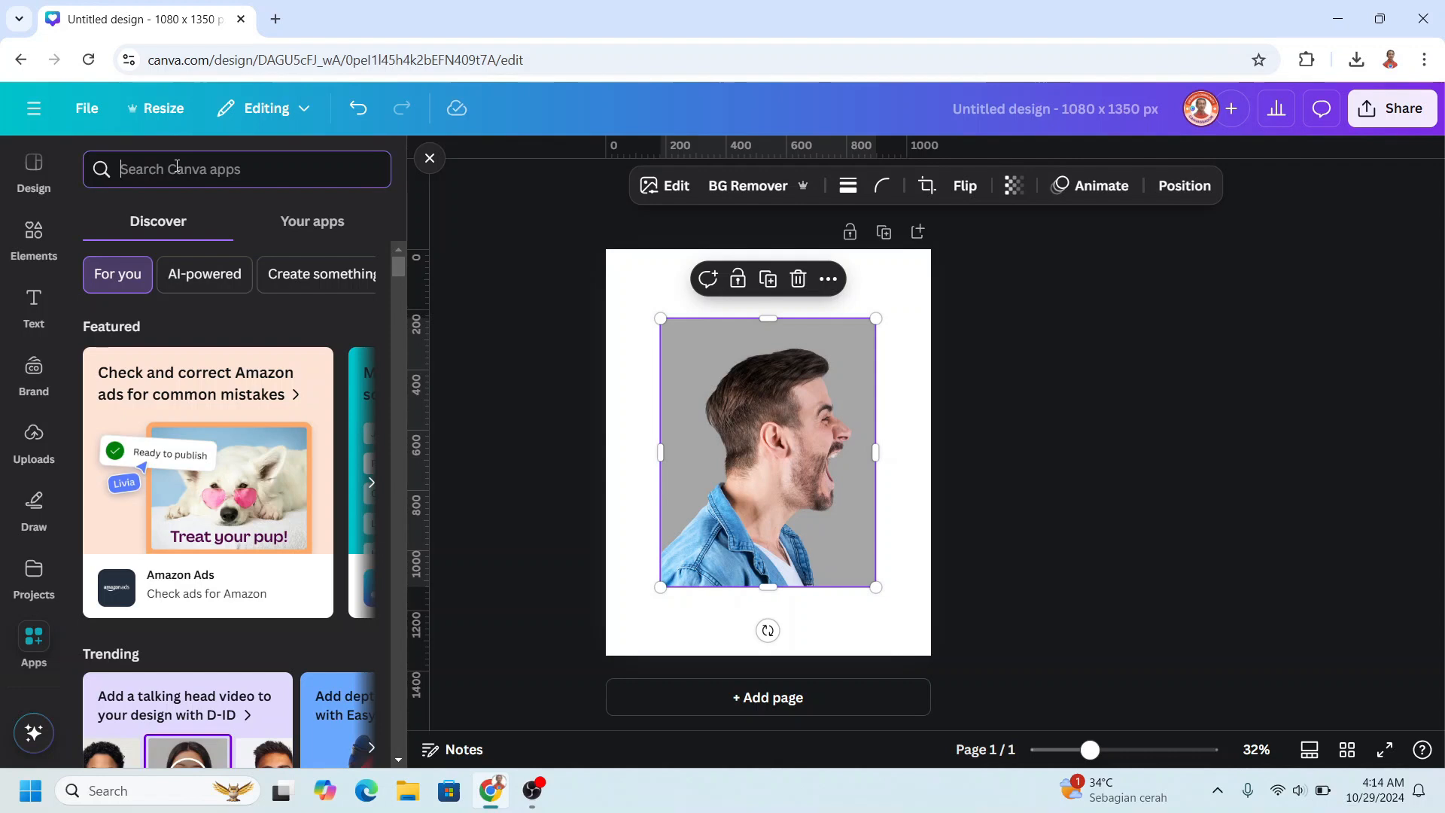
# - Trace the portrait photo with the Tracer app at threshold 100 and add it to the design
pyautogui.write('trace')
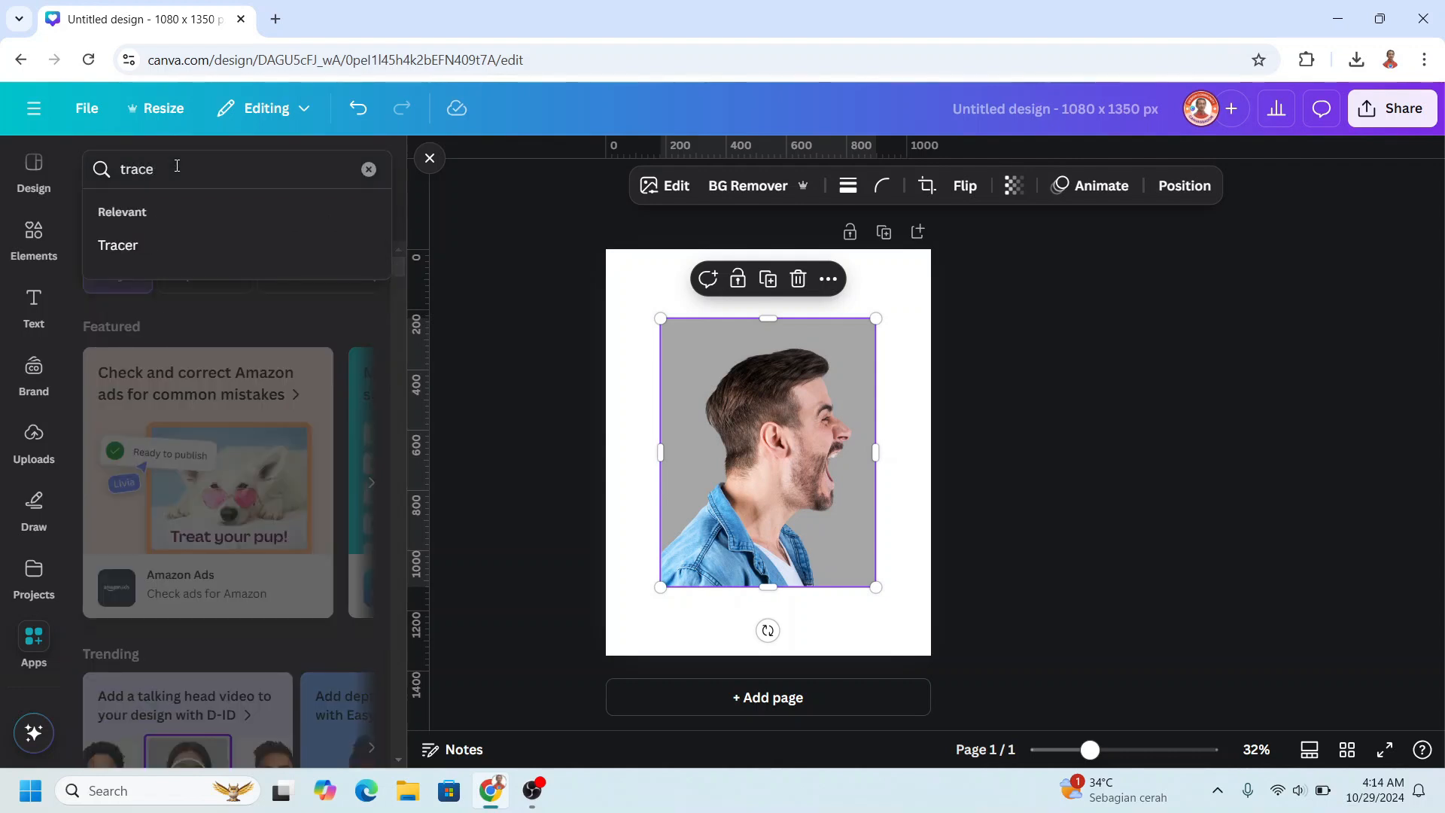
pyautogui.click(118, 246)
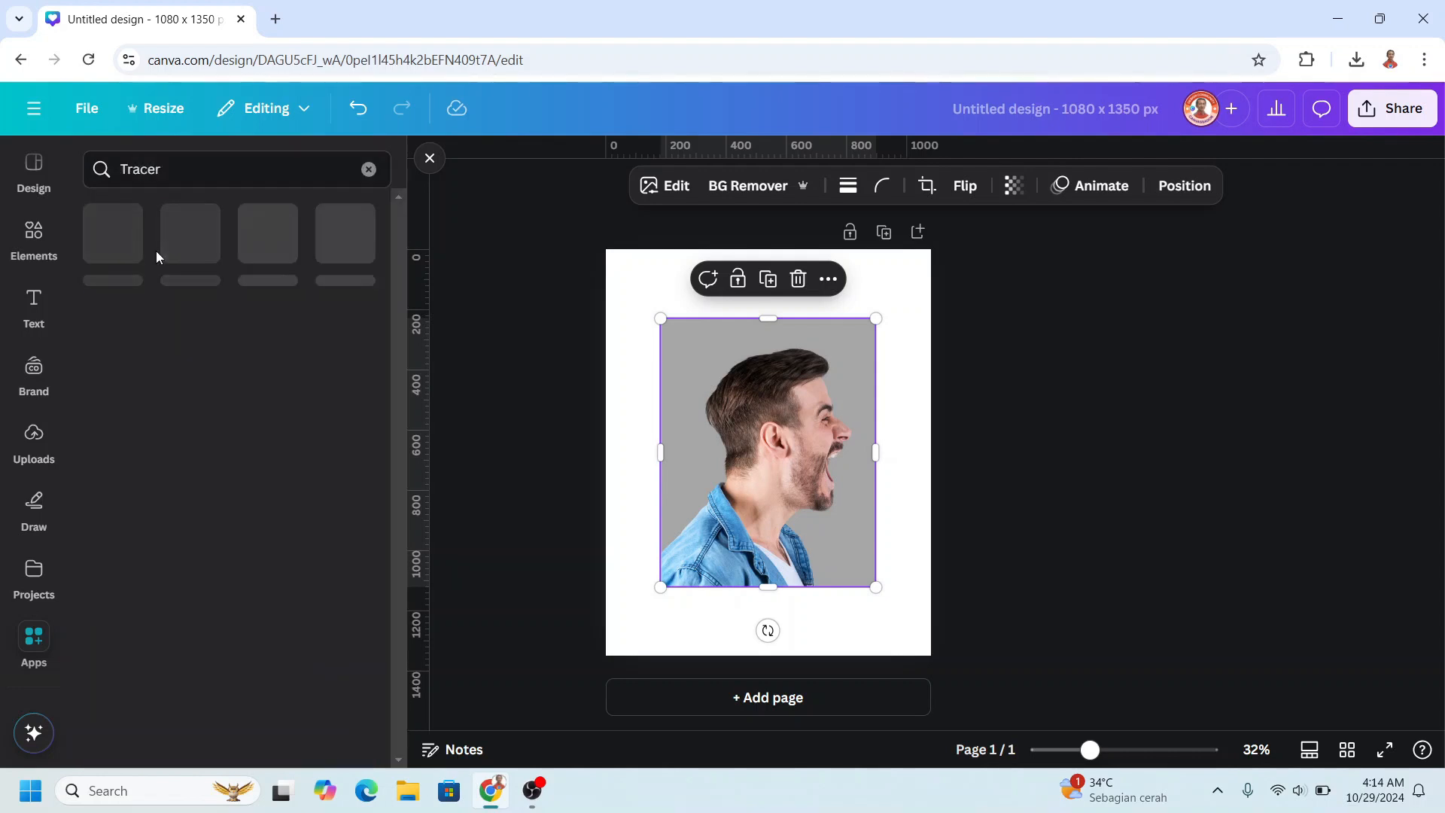
pyautogui.click(33, 645)
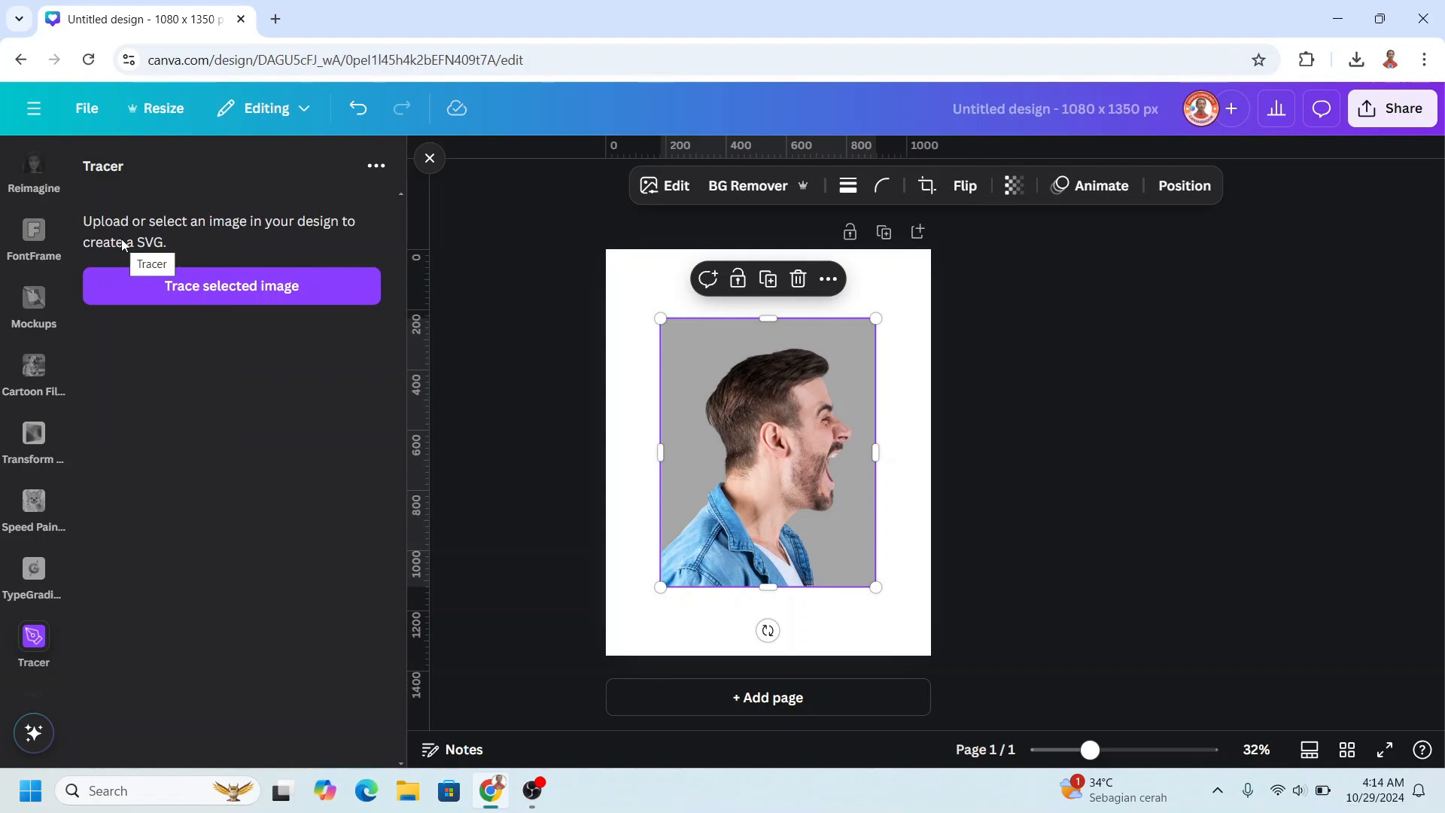
pyautogui.click(232, 286)
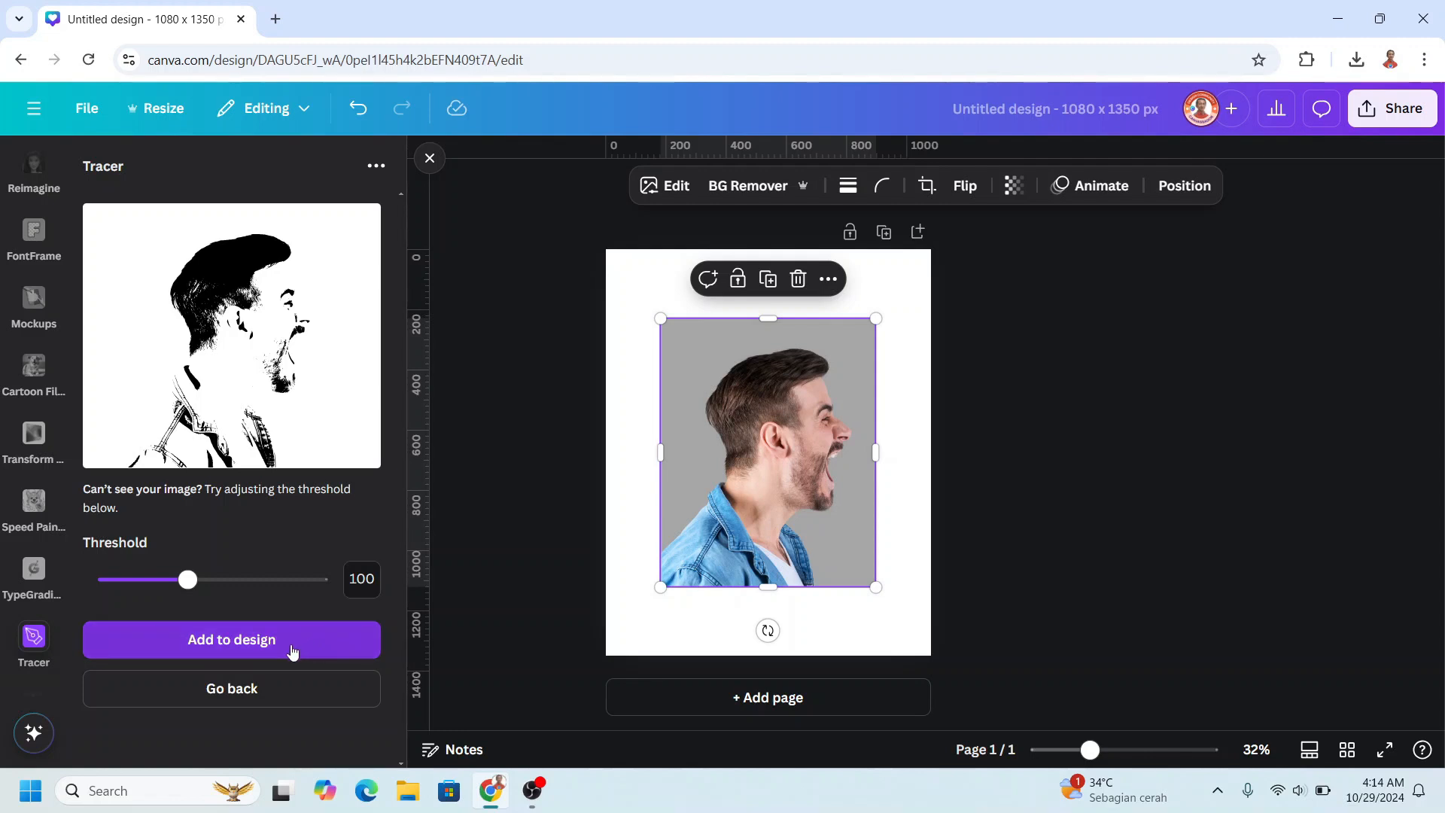
pyautogui.moveTo(660, 587); pyautogui.dragTo(689, 550)
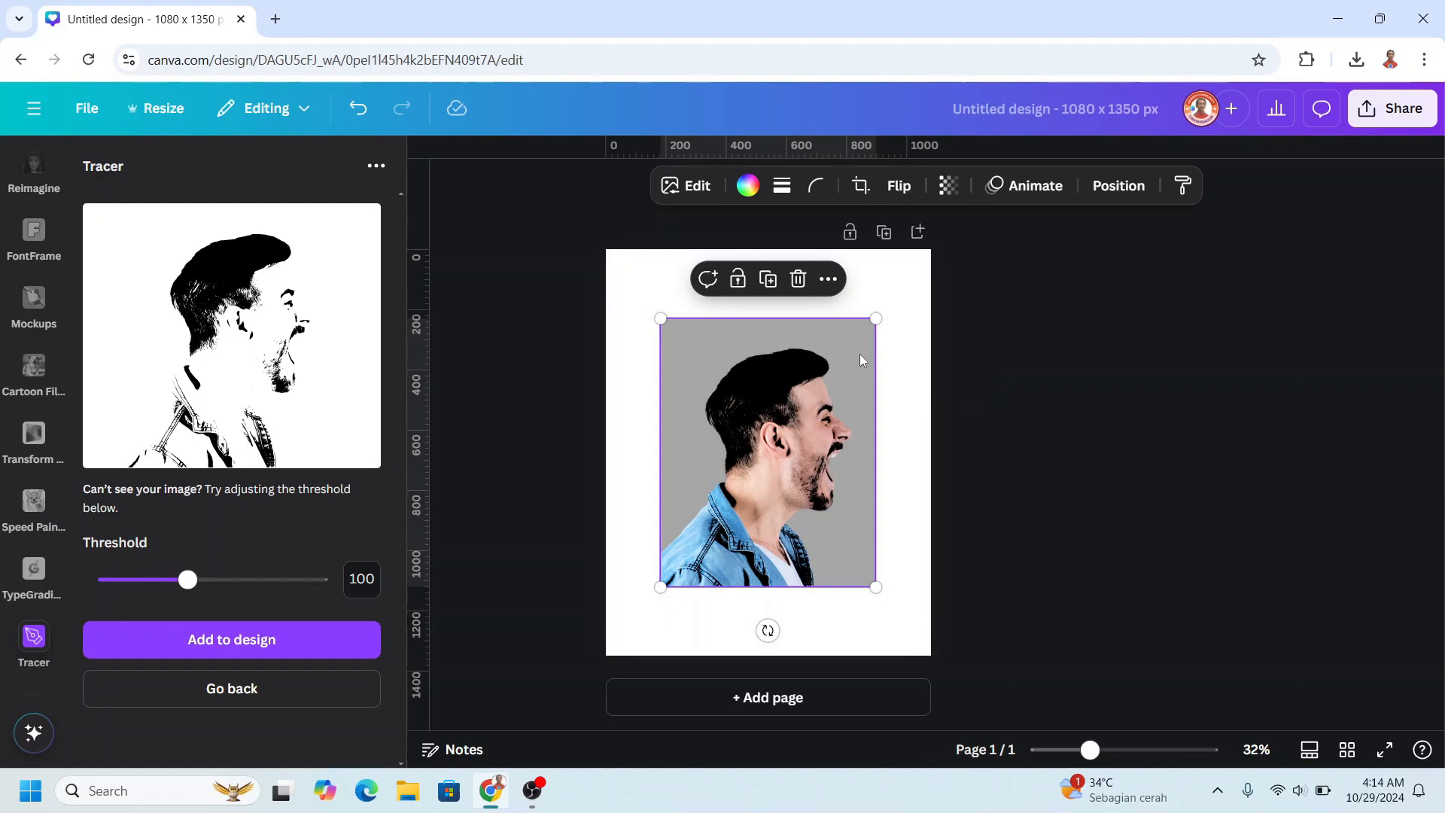
pyautogui.click(768, 697)
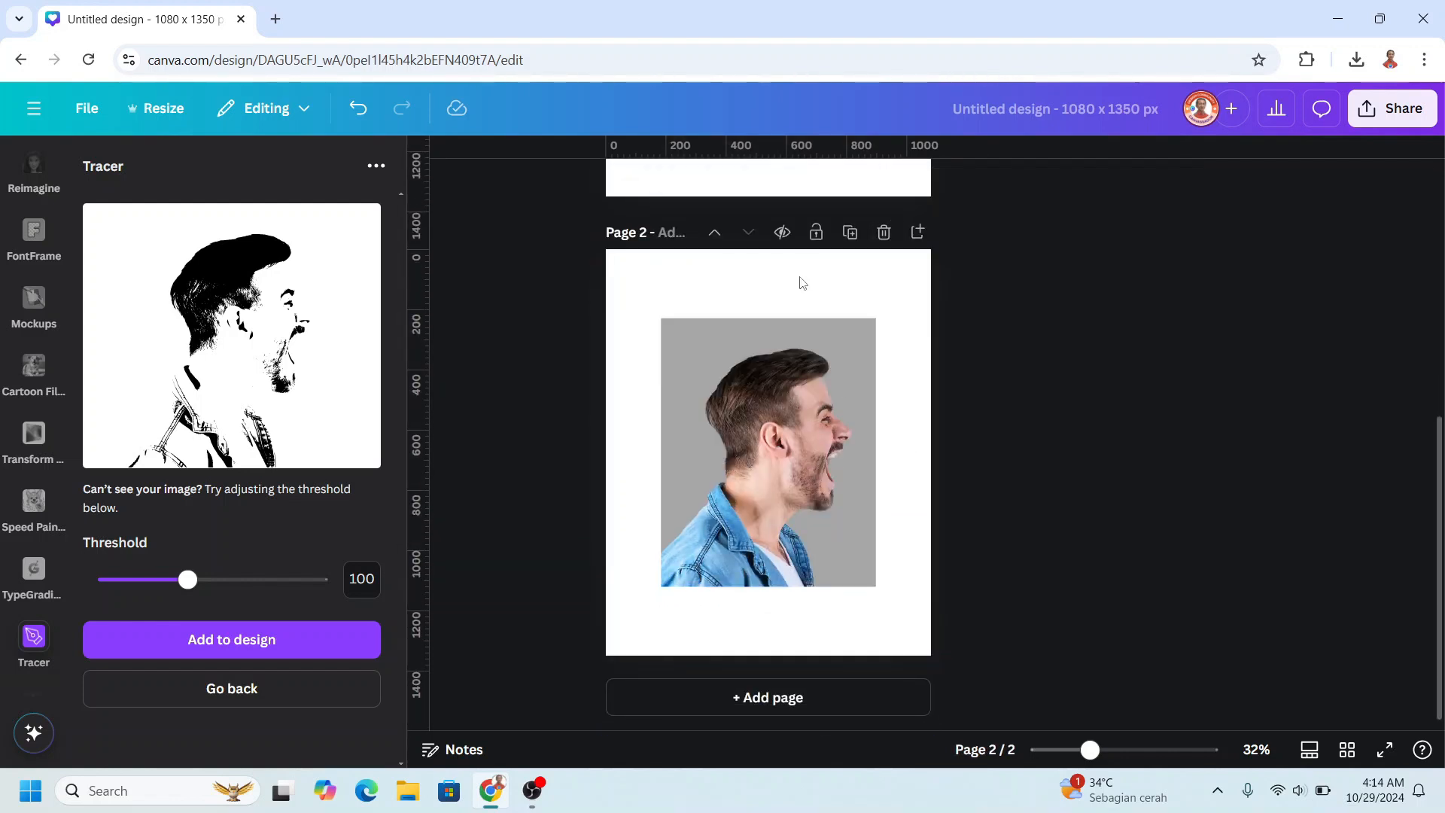
# - Remove the photo's grey background on page 2 and add a yellow square over the man
pyautogui.click(767, 451)
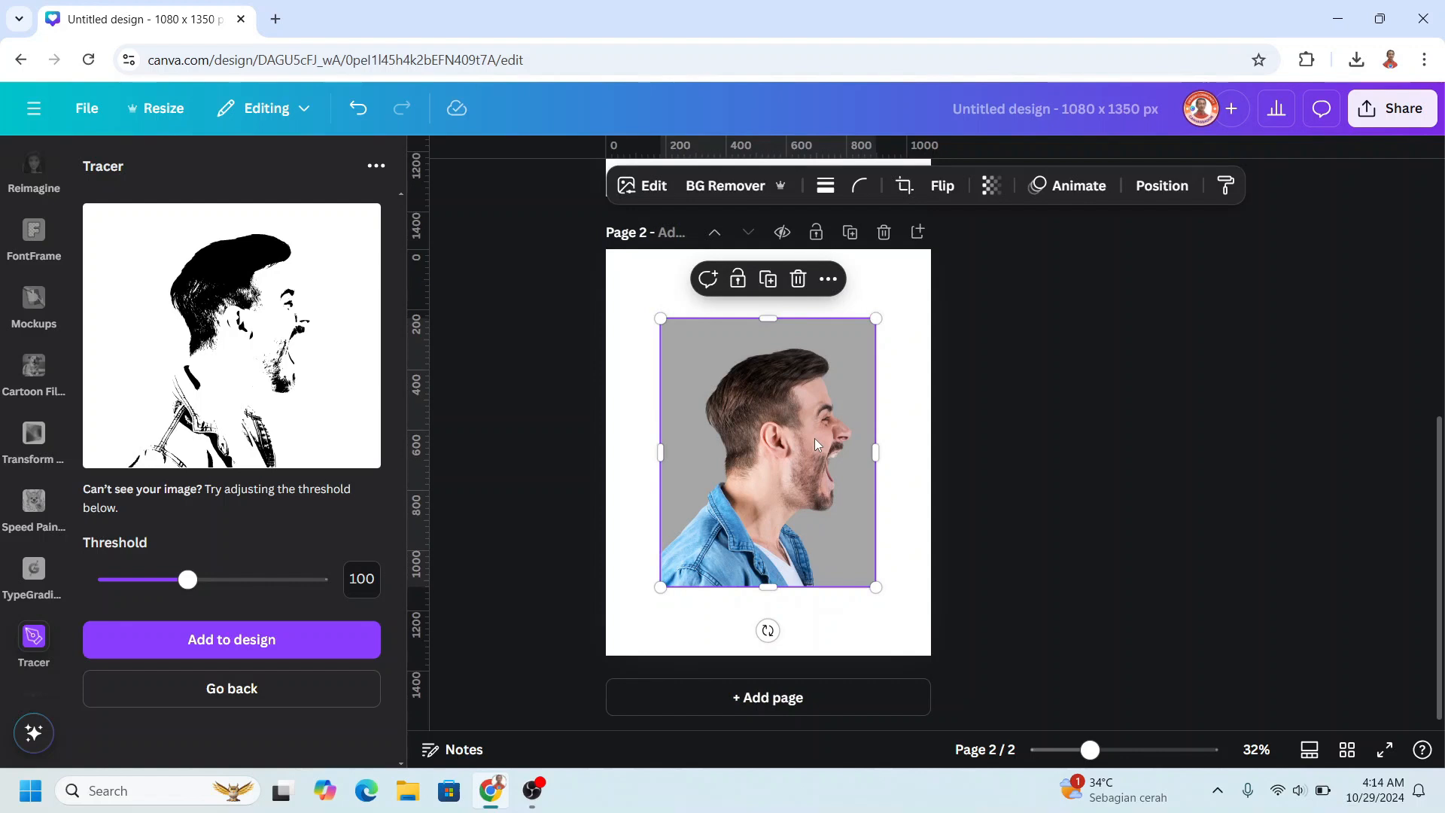
pyautogui.click(724, 186)
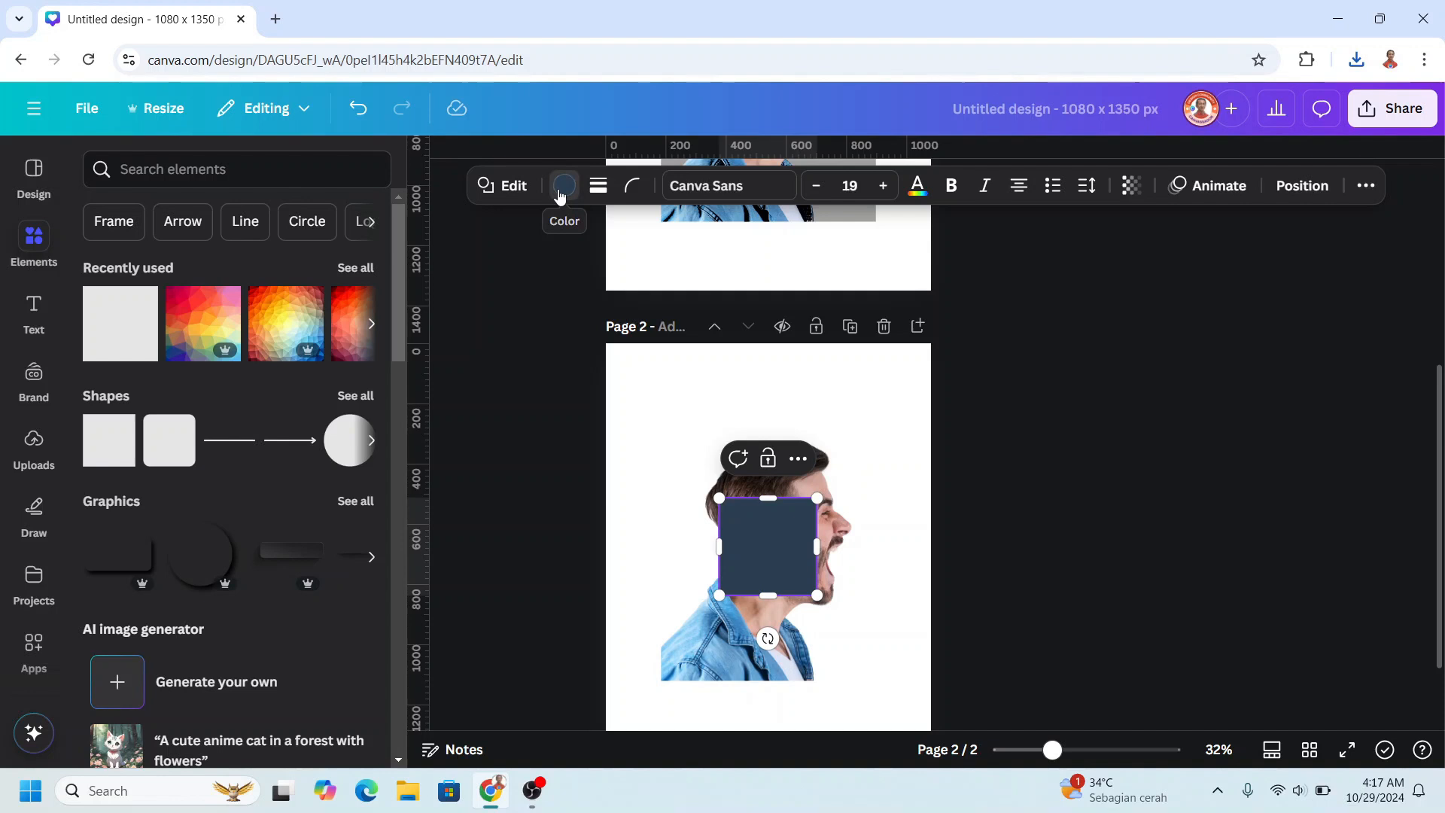
pyautogui.click(563, 185)
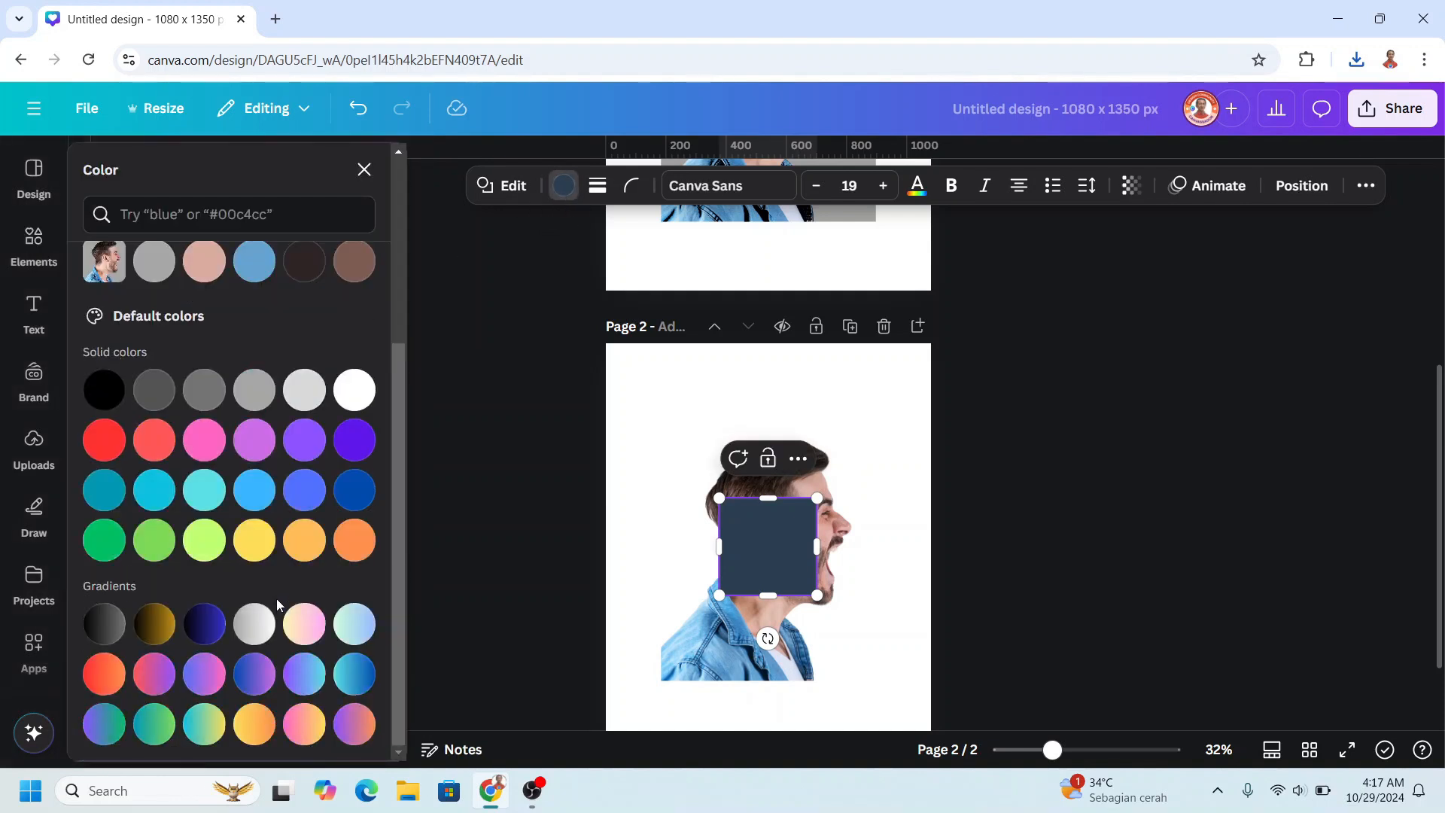
pyautogui.click(254, 539)
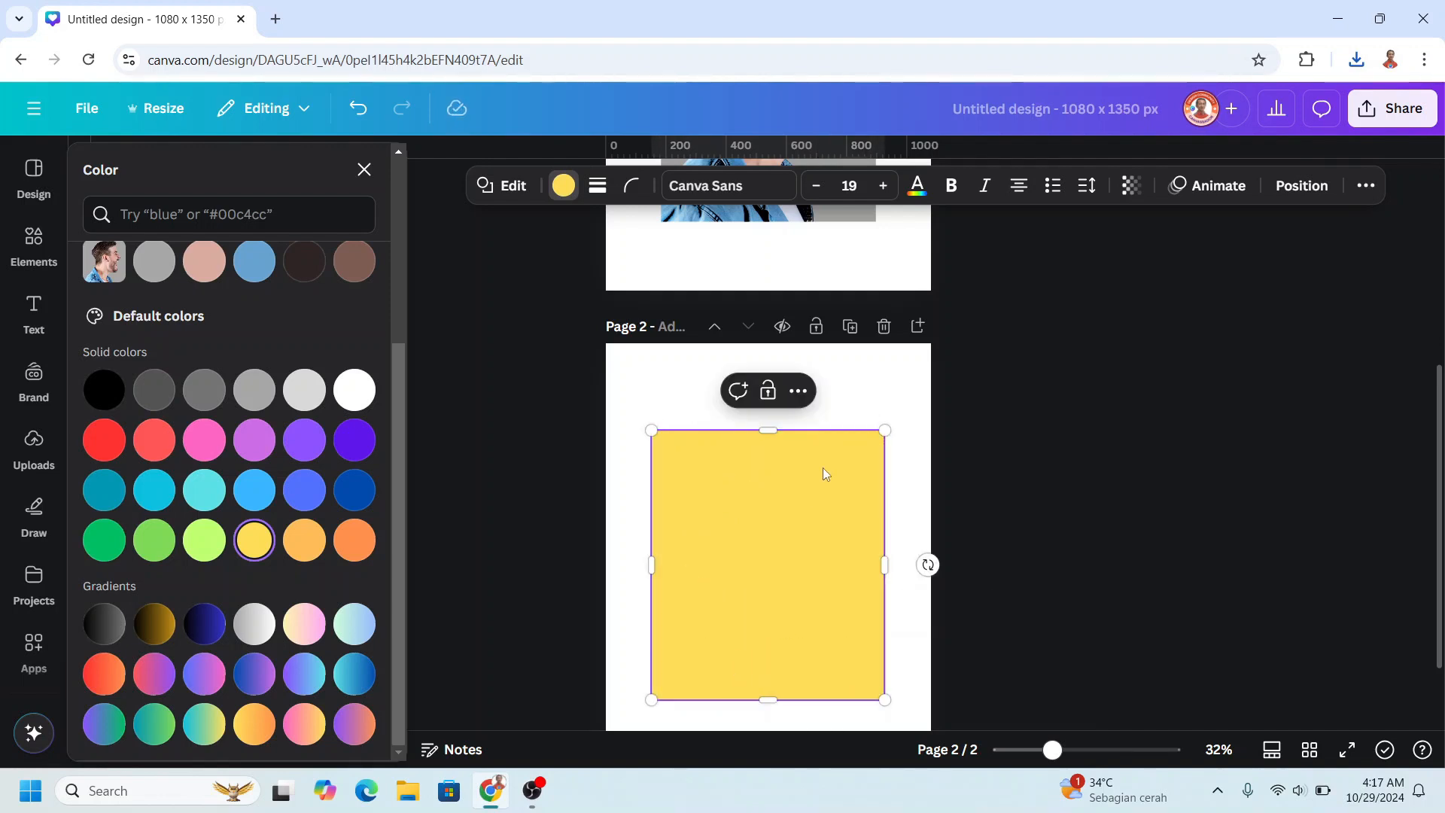
# - Send the yellow rectangle to the back and give the man a custom white Duotone effect
pyautogui.rightClick(824, 473)
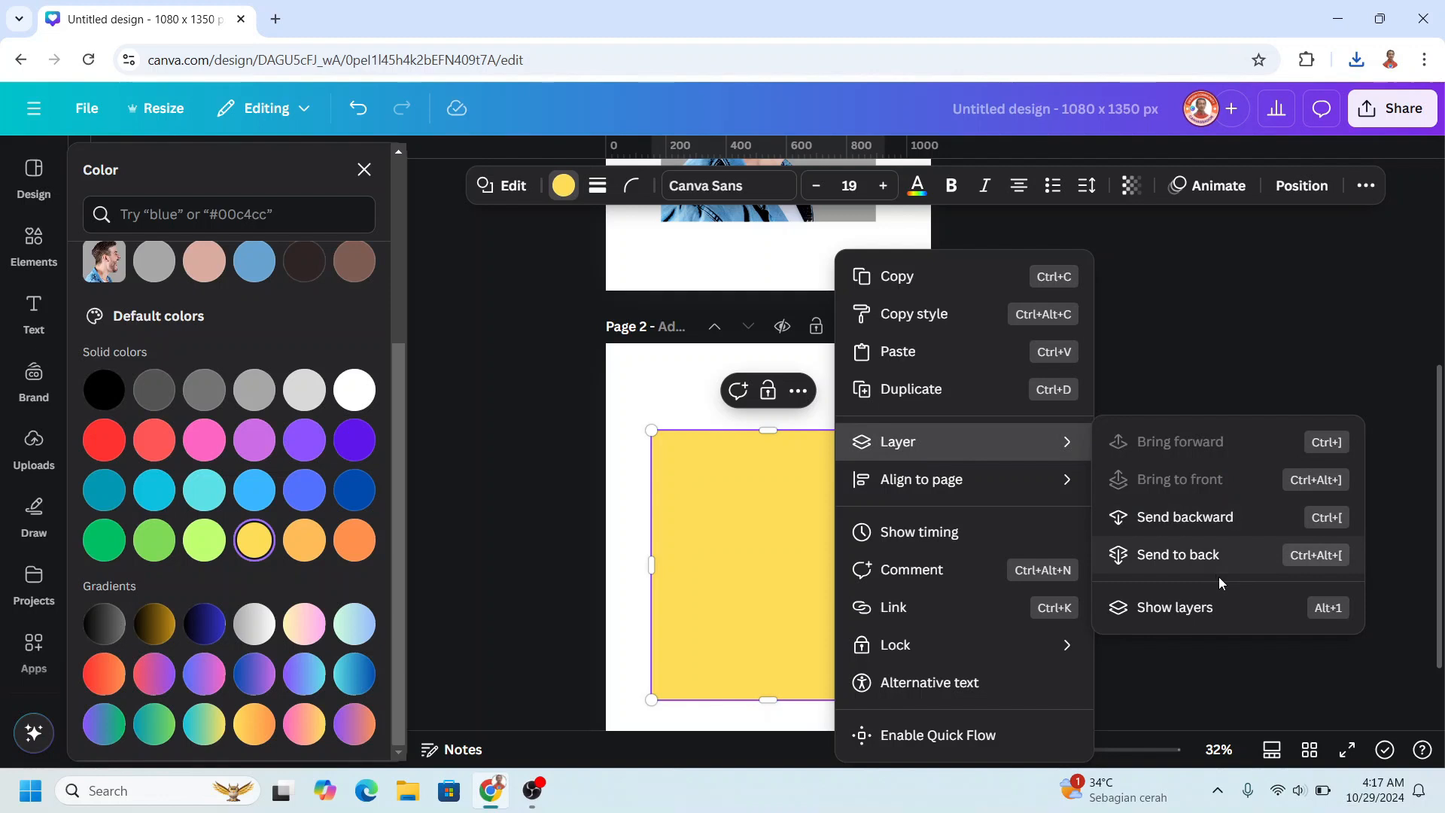
pyautogui.click(1184, 554)
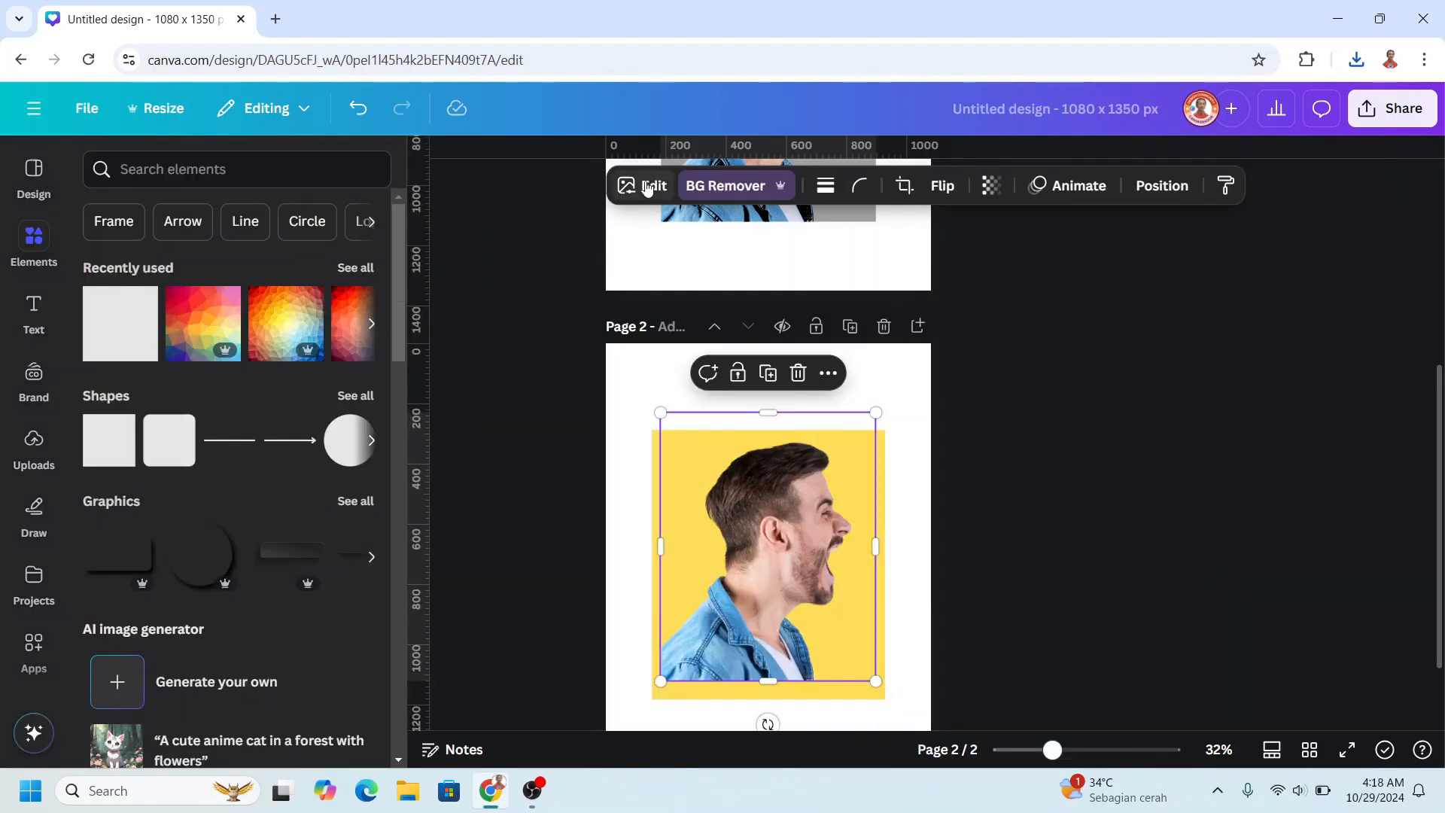
pyautogui.click(653, 185)
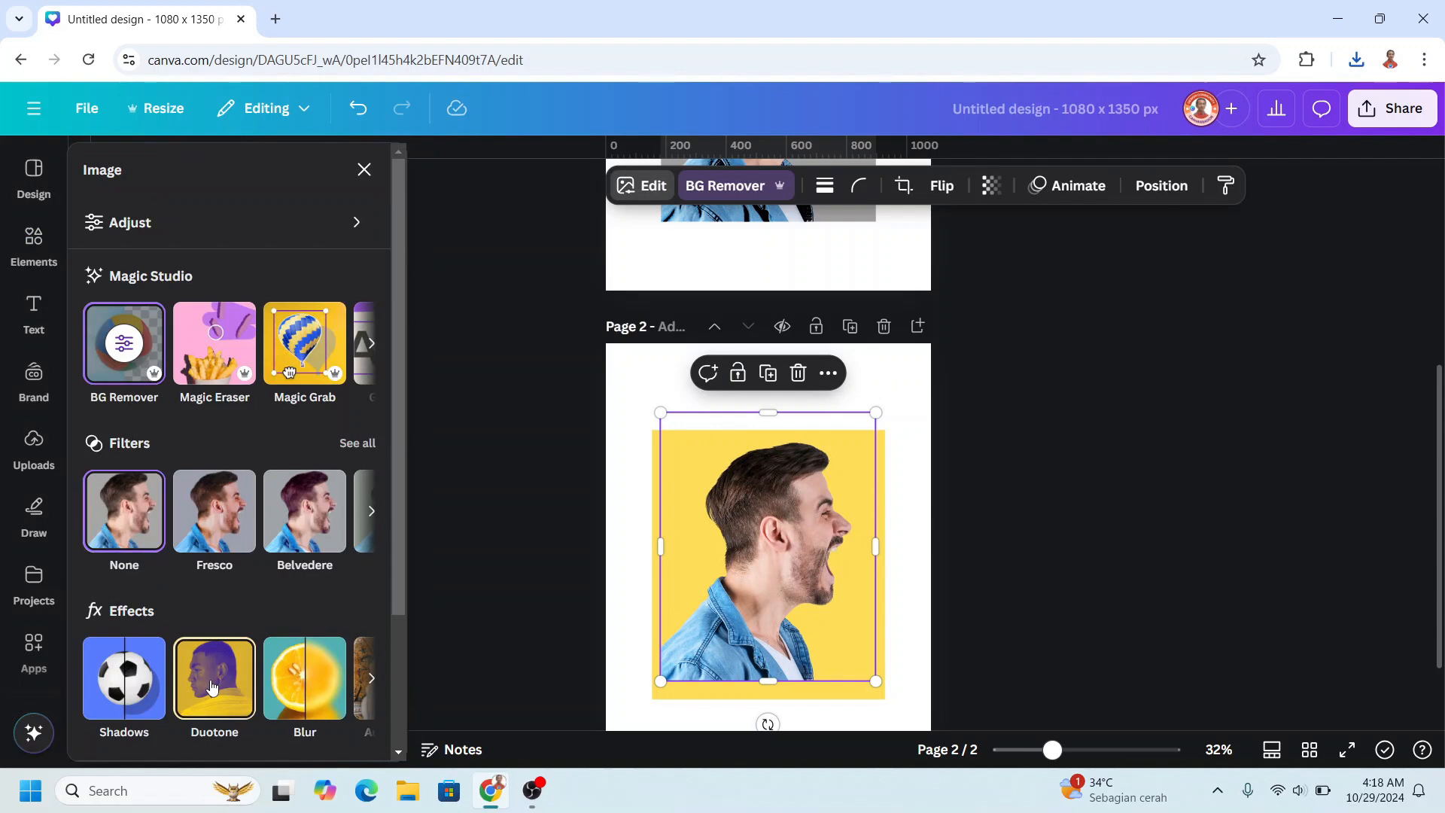
pyautogui.click(214, 679)
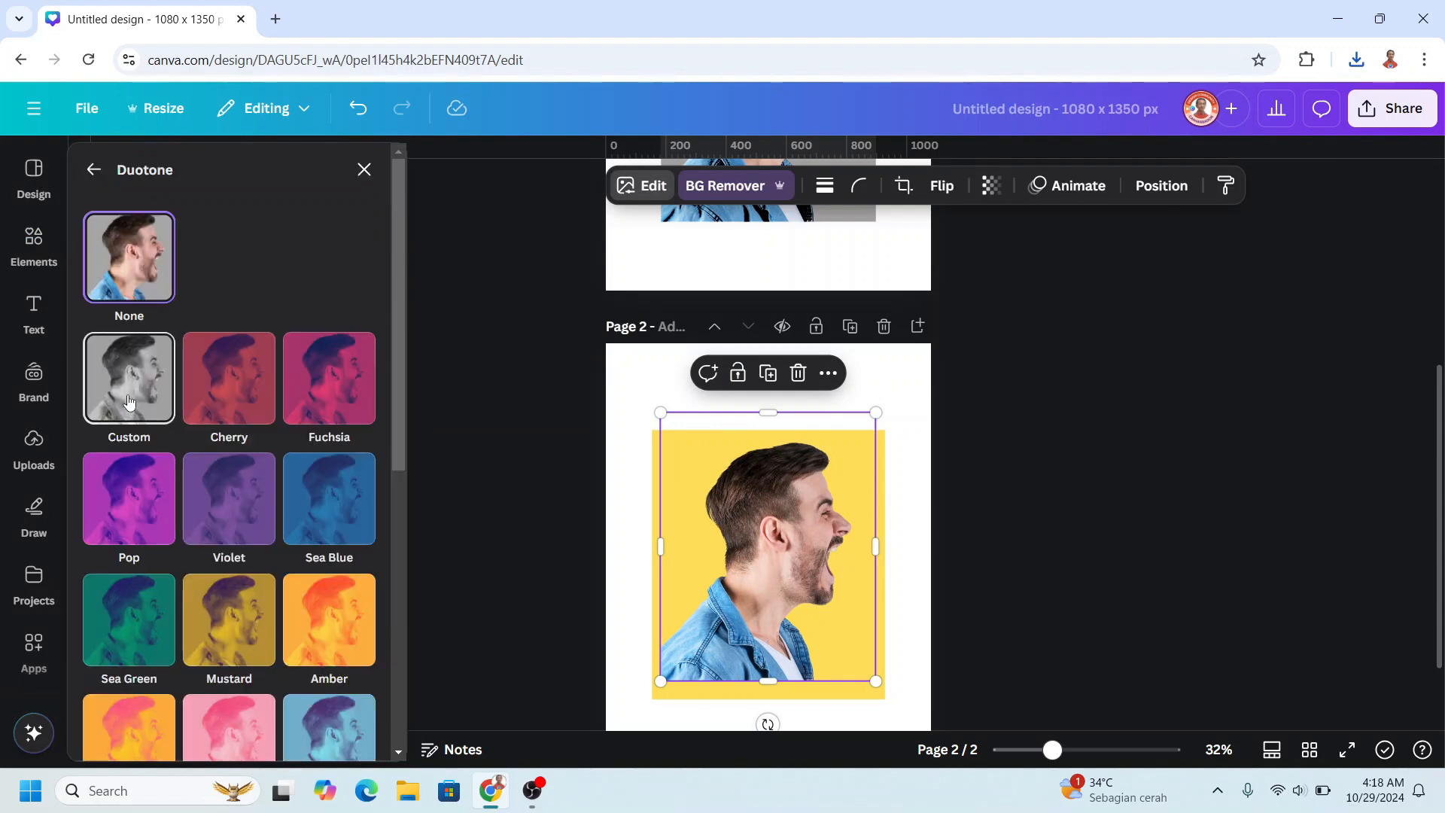
pyautogui.click(129, 377)
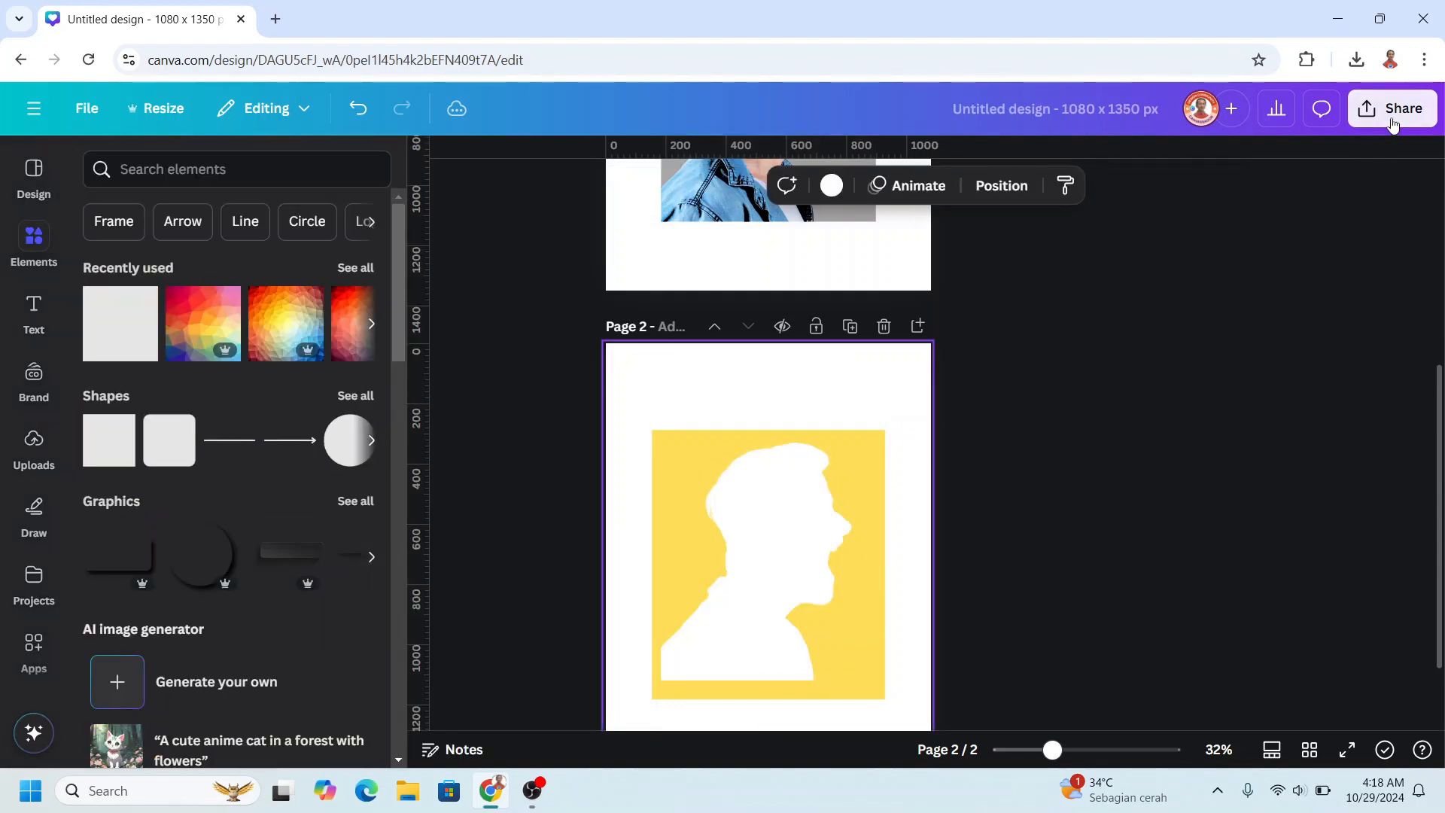
# - Download only Page 2 as a PNG and add that silhouette image to page 2
pyautogui.click(1392, 107)
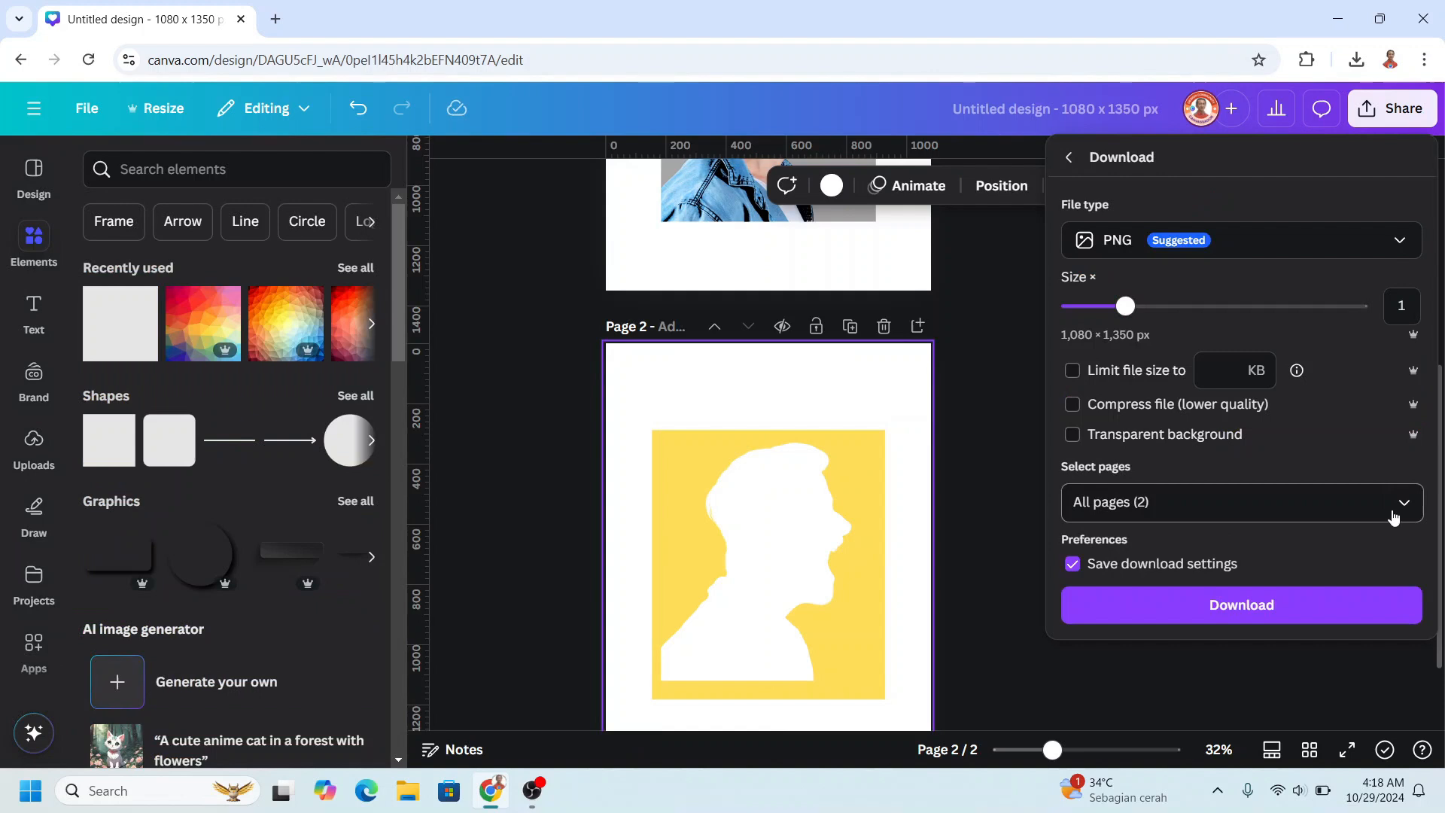
pyautogui.click(1240, 502)
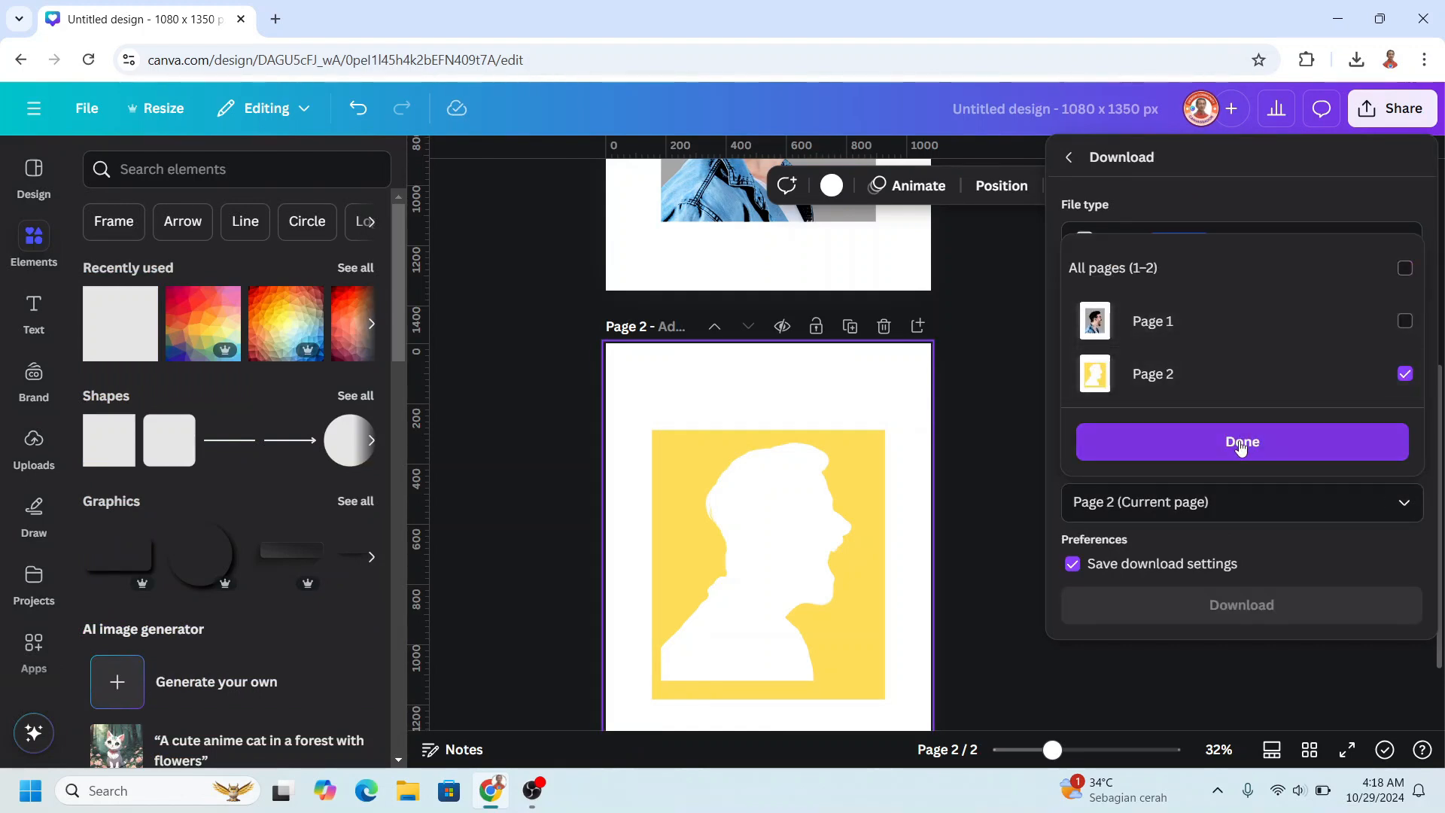
pyautogui.click(1241, 442)
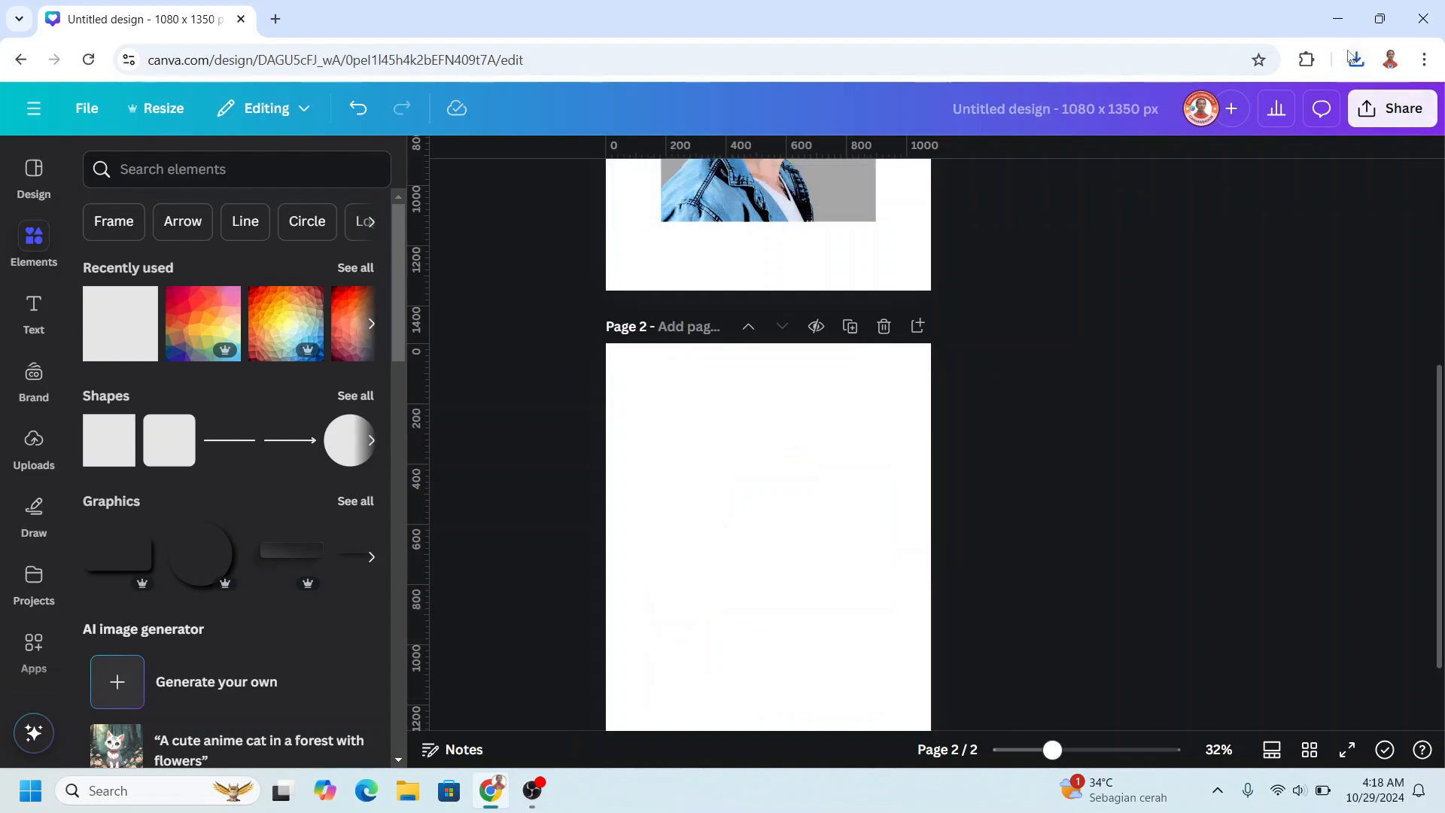
pyautogui.click(1354, 59)
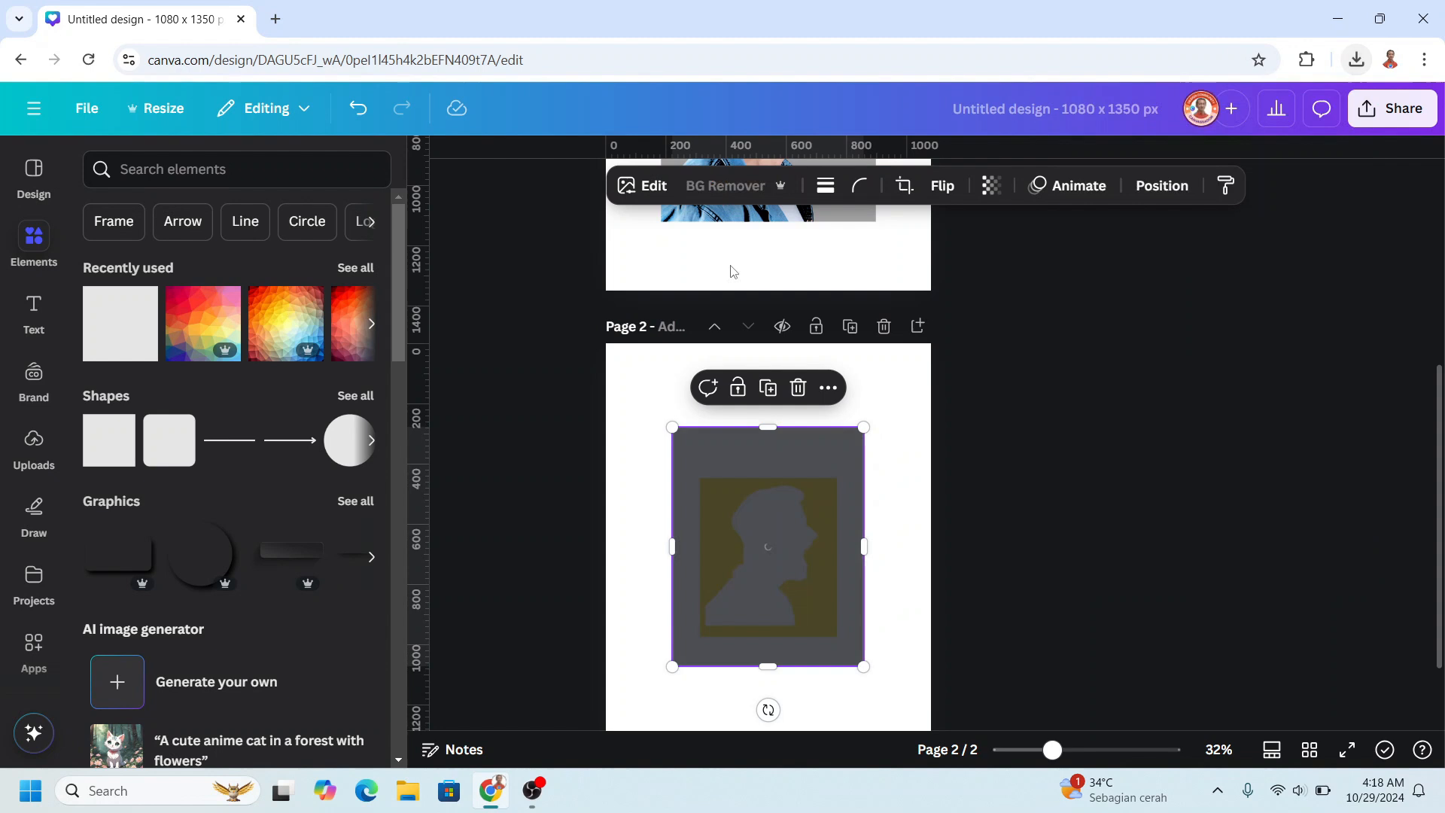
pyautogui.moveTo(814, 493)
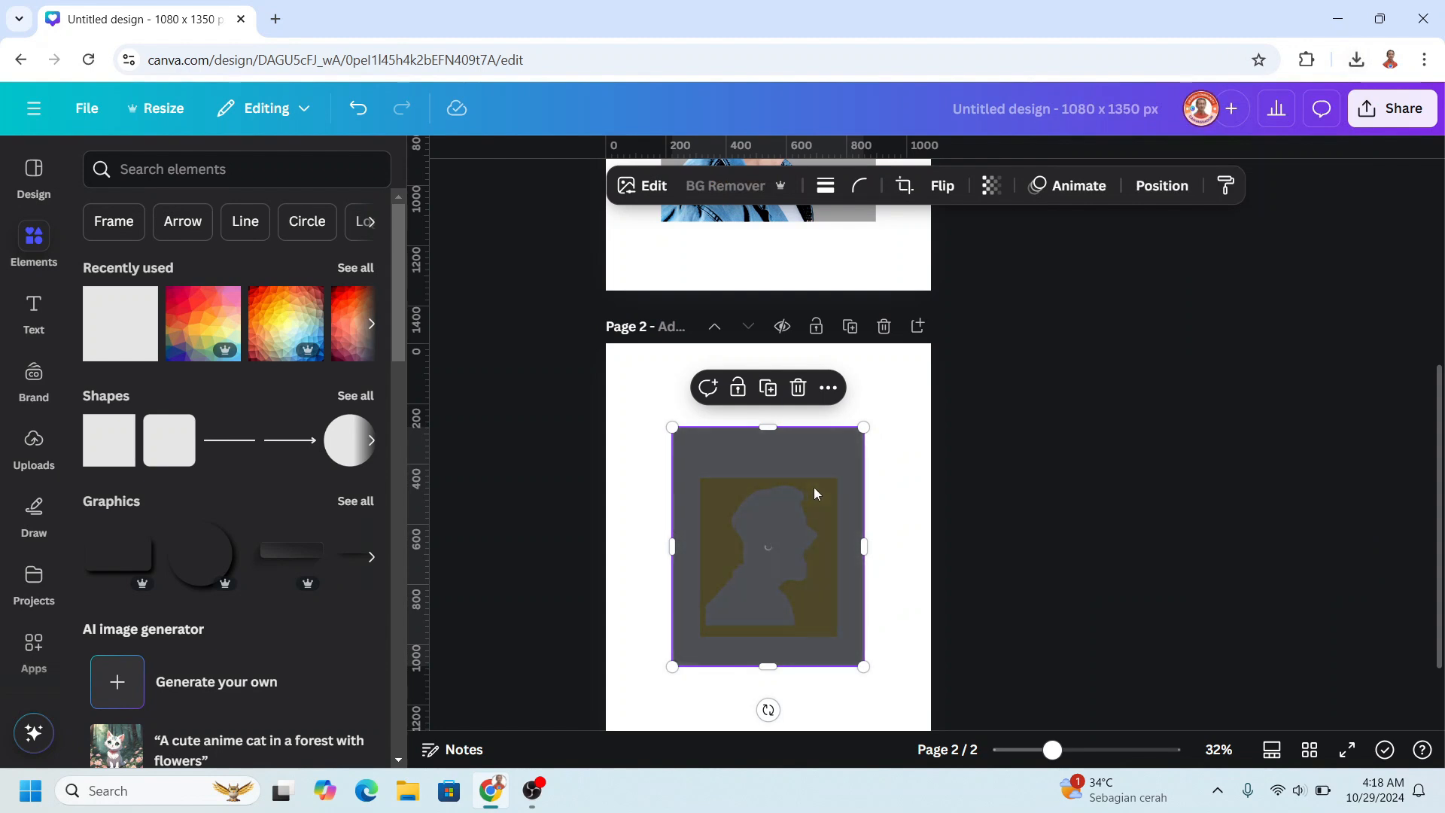
# - Add the Polygonal Colors Background from Recently used to page 2
pyautogui.click(725, 185)
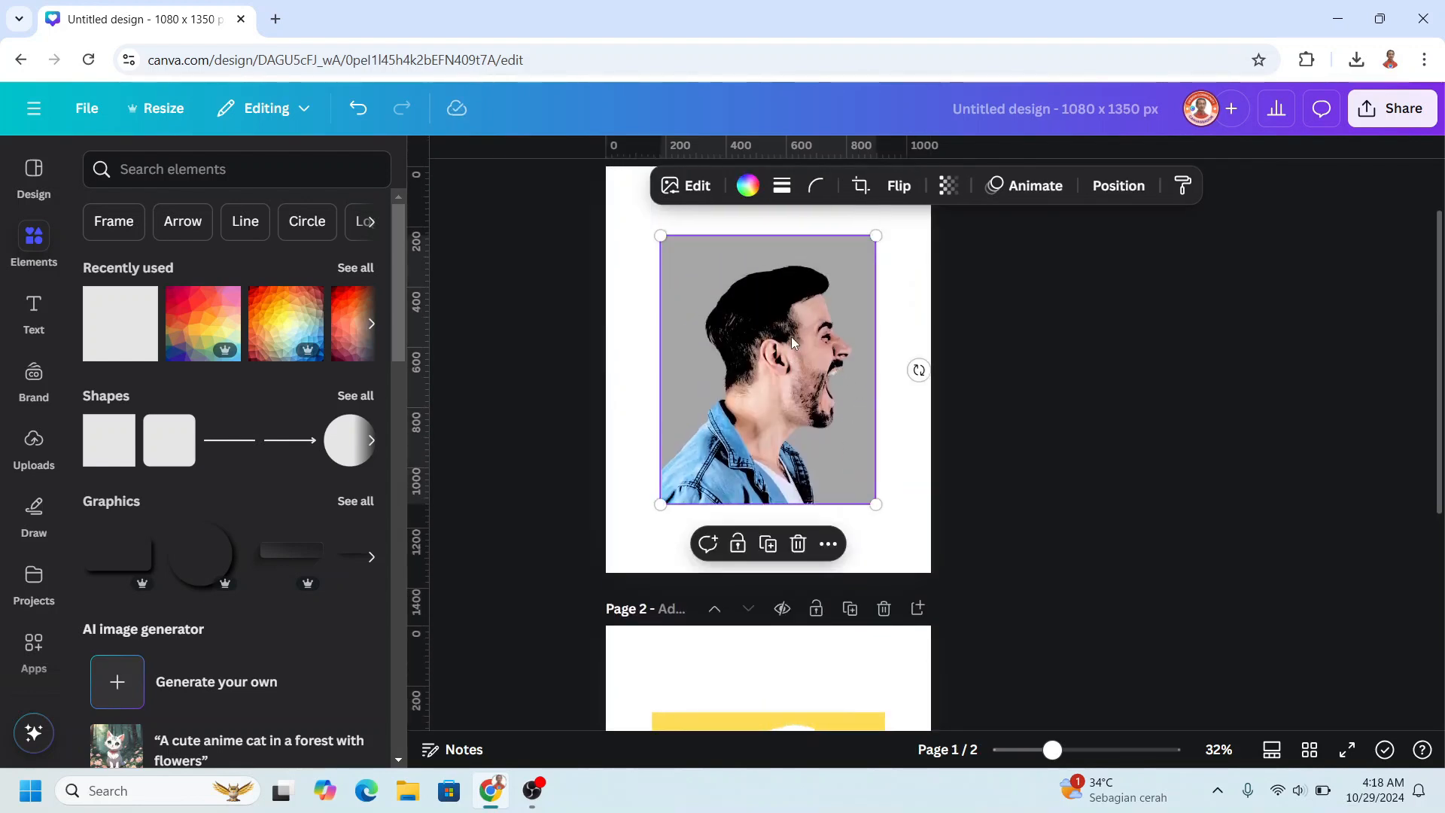
pyautogui.scroll(-3)
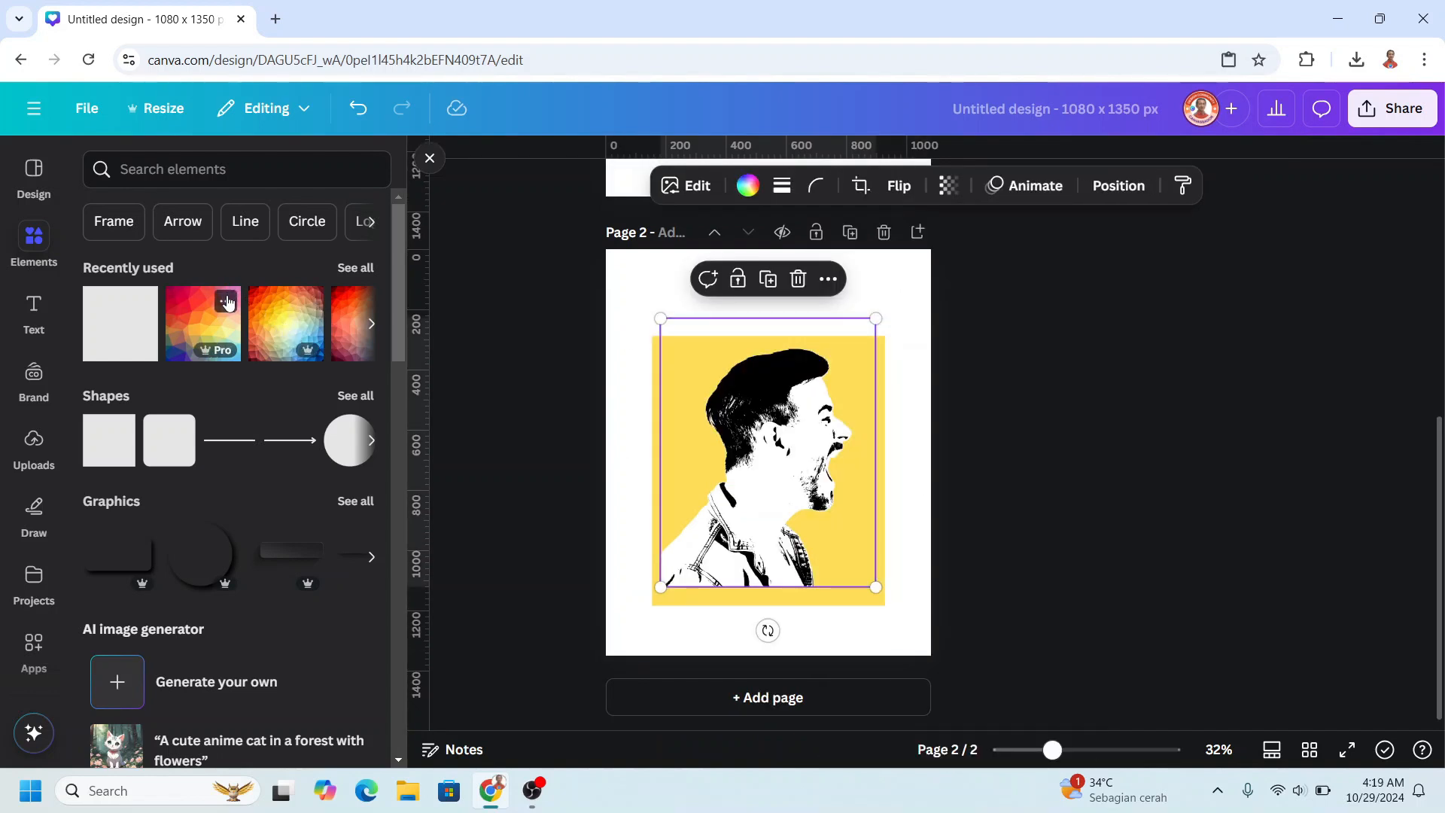
pyautogui.click(225, 302)
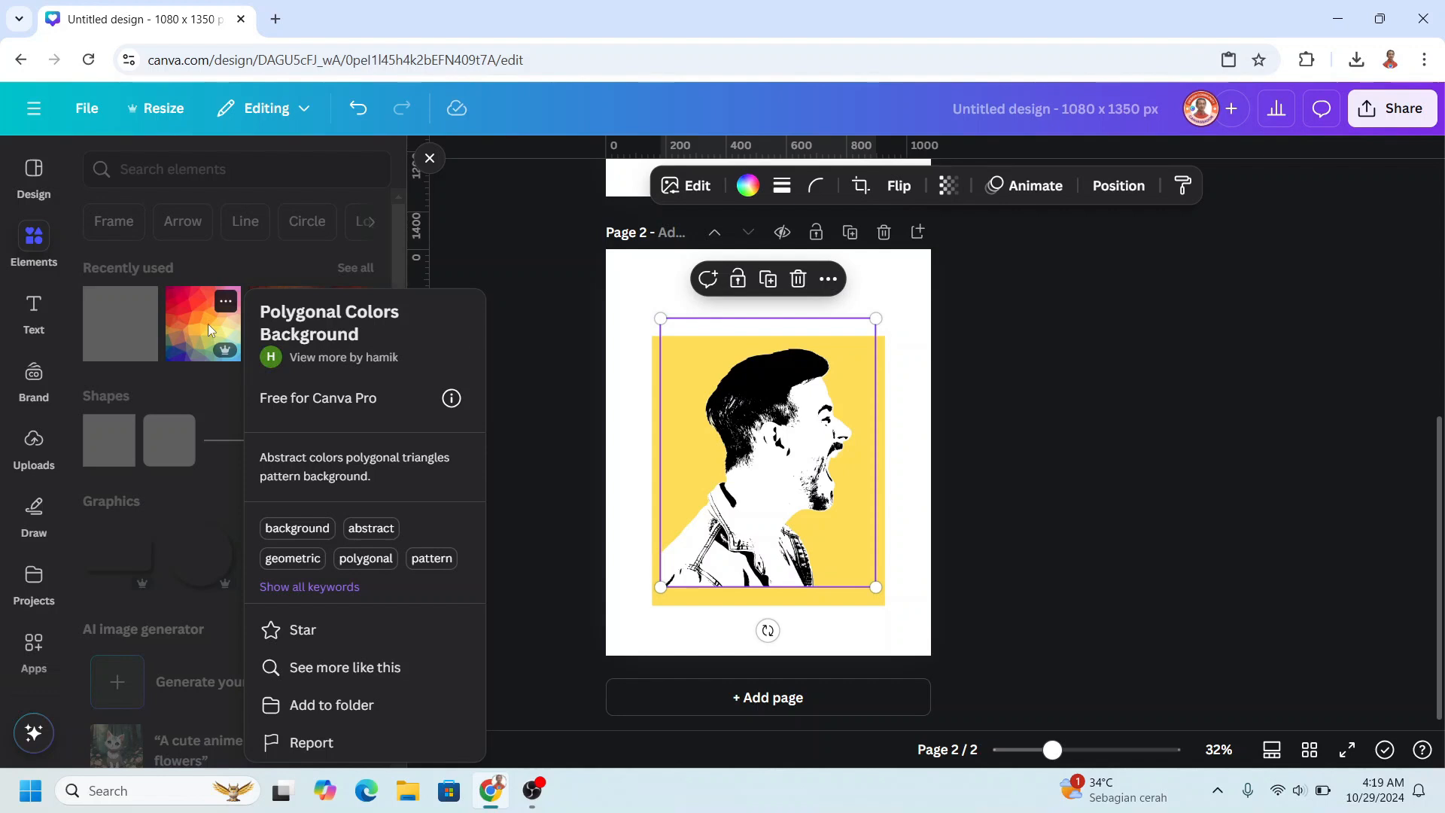
pyautogui.click(203, 324)
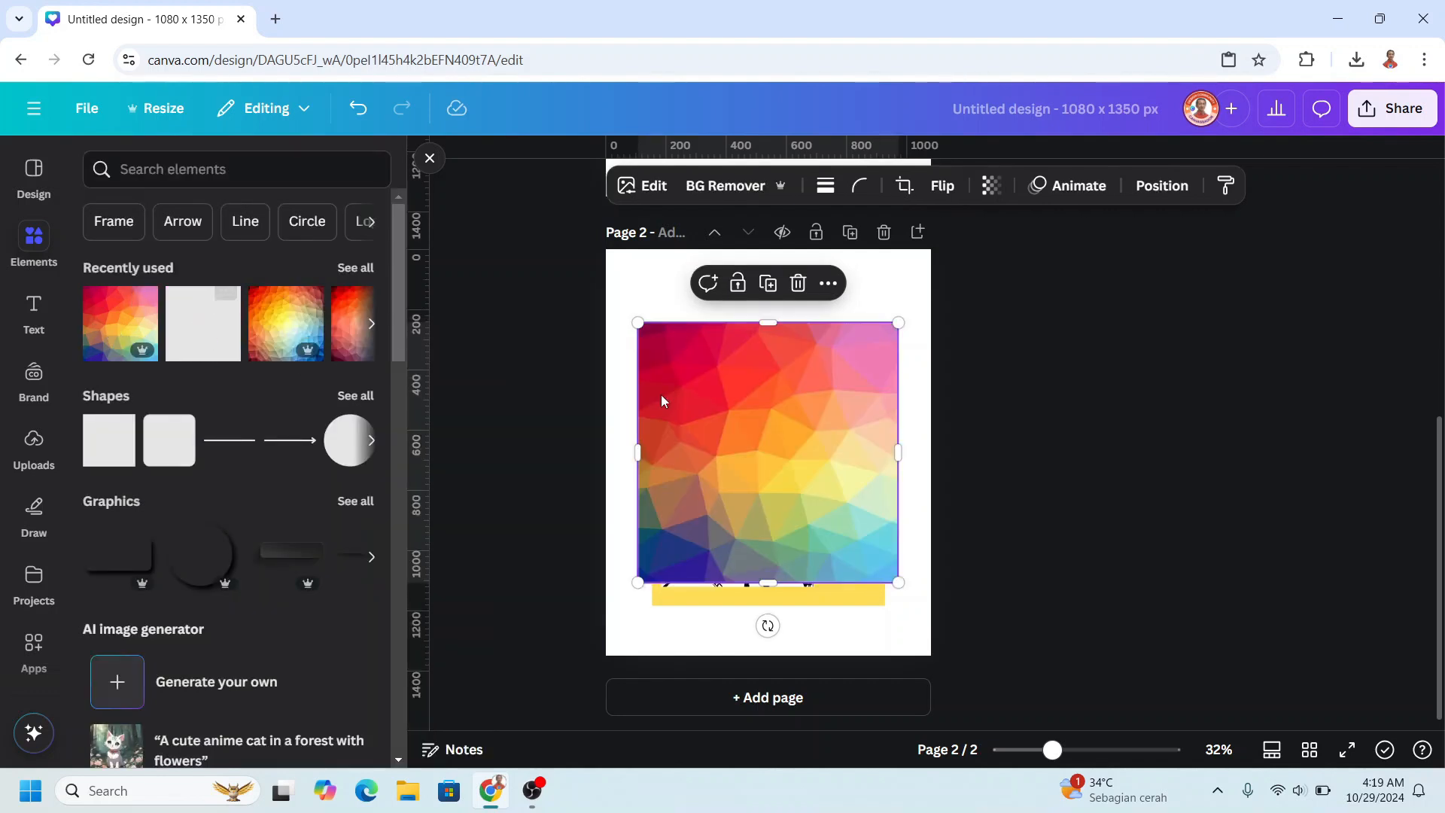
# - Shrink the polygon background, move it over the face, and send it behind the portrait
pyautogui.moveTo(898, 583); pyautogui.dragTo(830, 583)
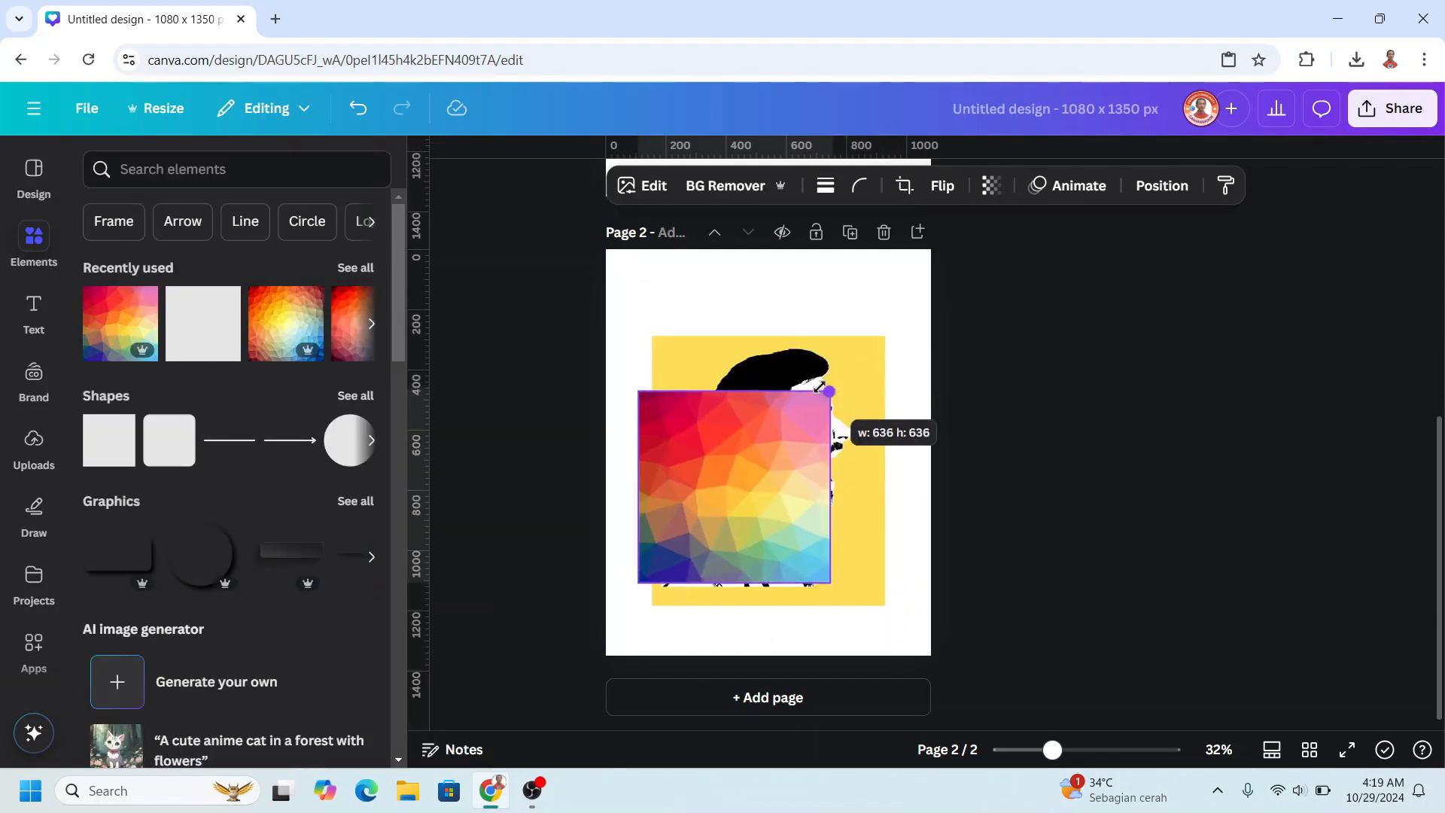
pyautogui.moveTo(826, 392); pyautogui.dragTo(801, 416)
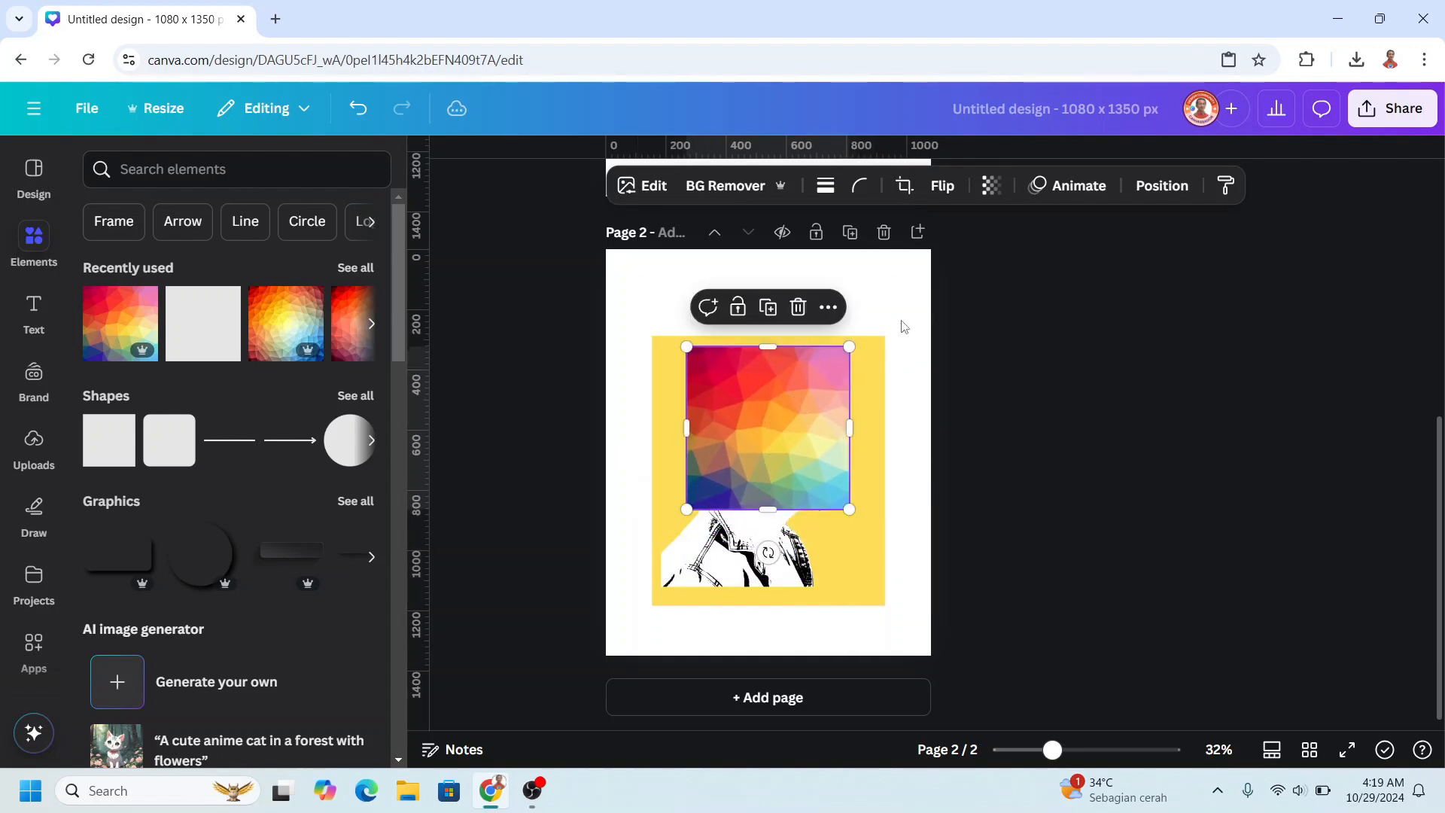
pyautogui.click(1160, 185)
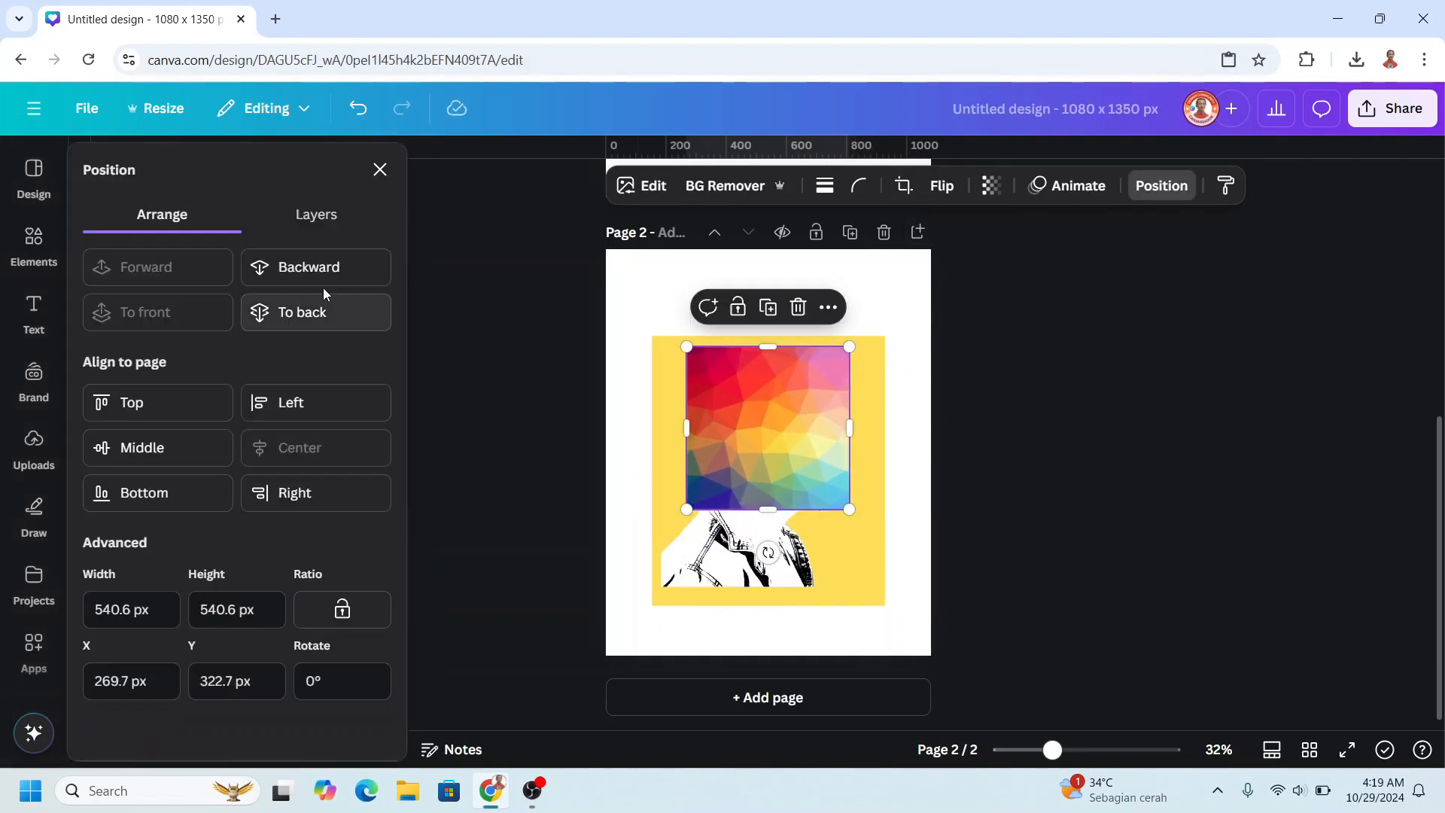
pyautogui.click(316, 214)
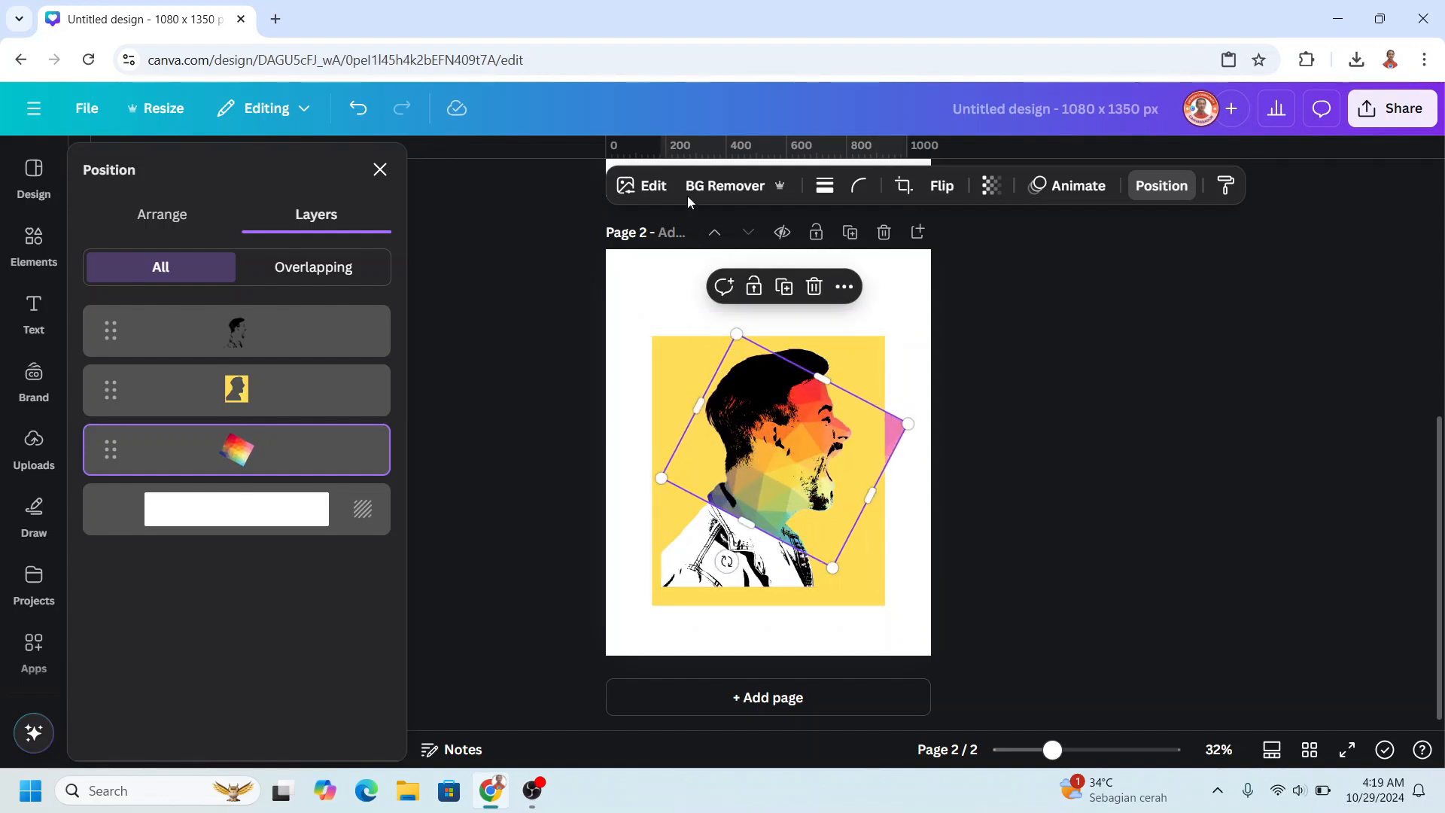
# - Raise the polygon piece's Clarity to 100 in the image adjustments
pyautogui.click(642, 185)
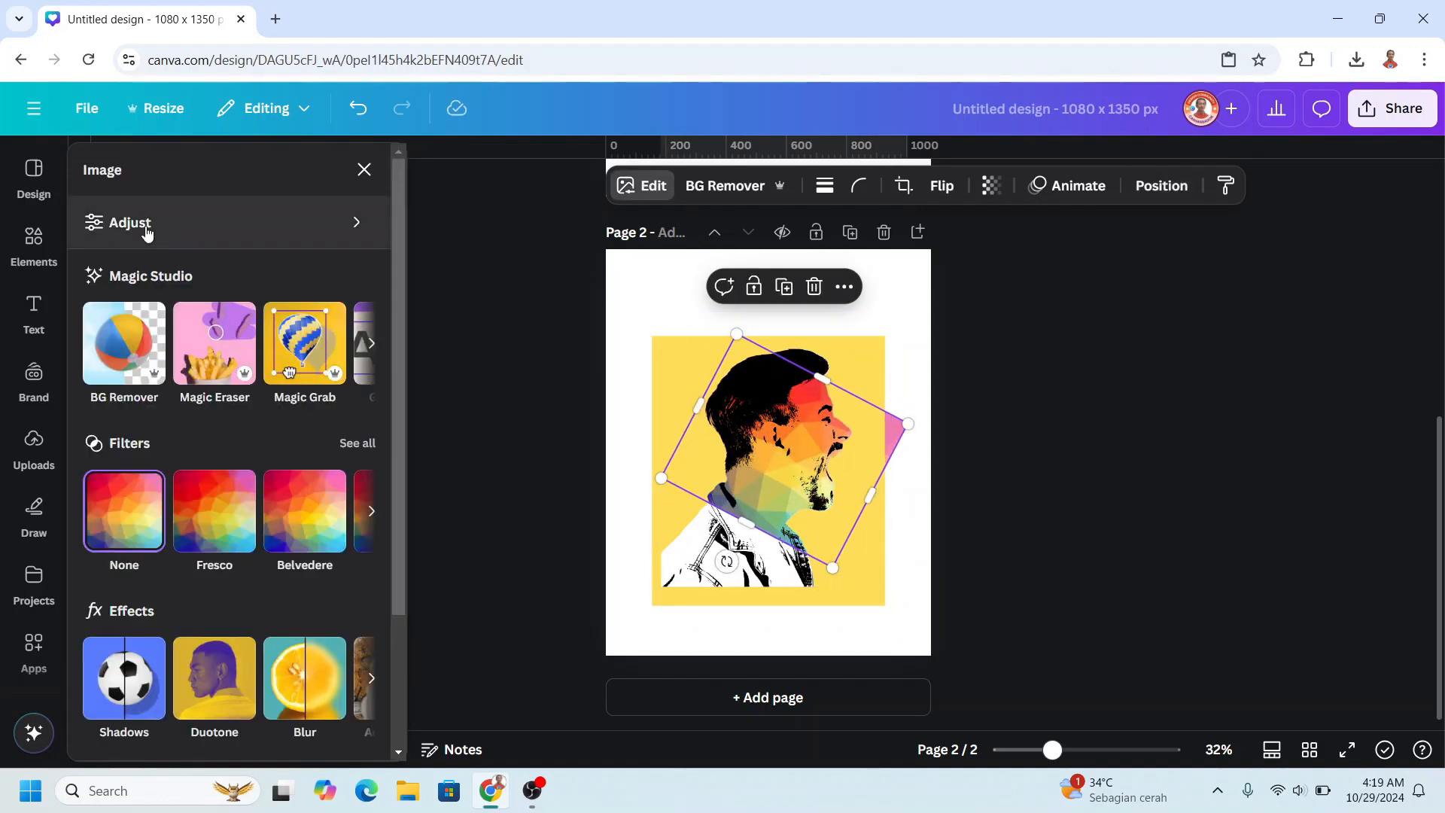
pyautogui.click(131, 222)
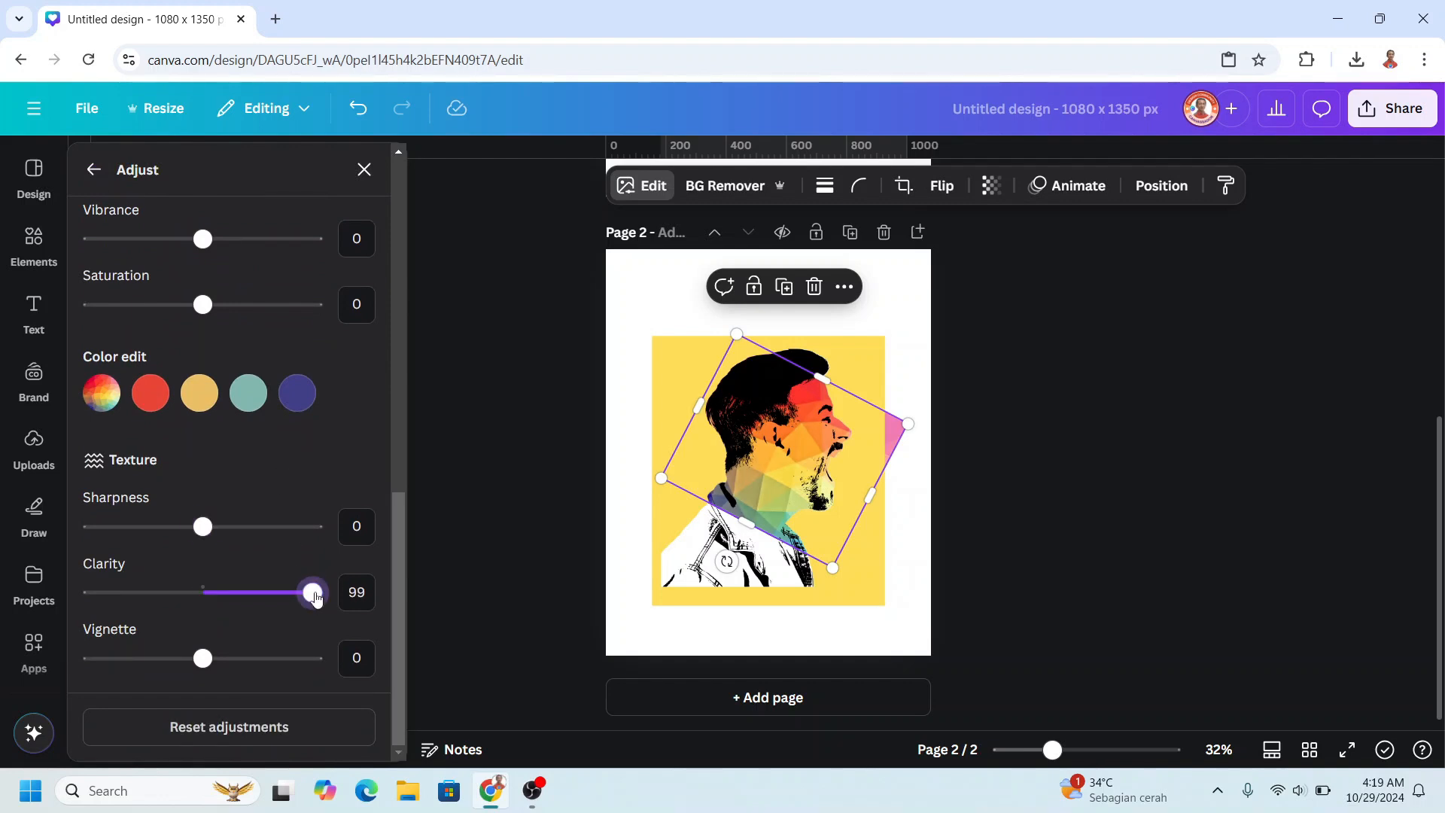
pyautogui.moveTo(309, 592); pyautogui.dragTo(313, 592)
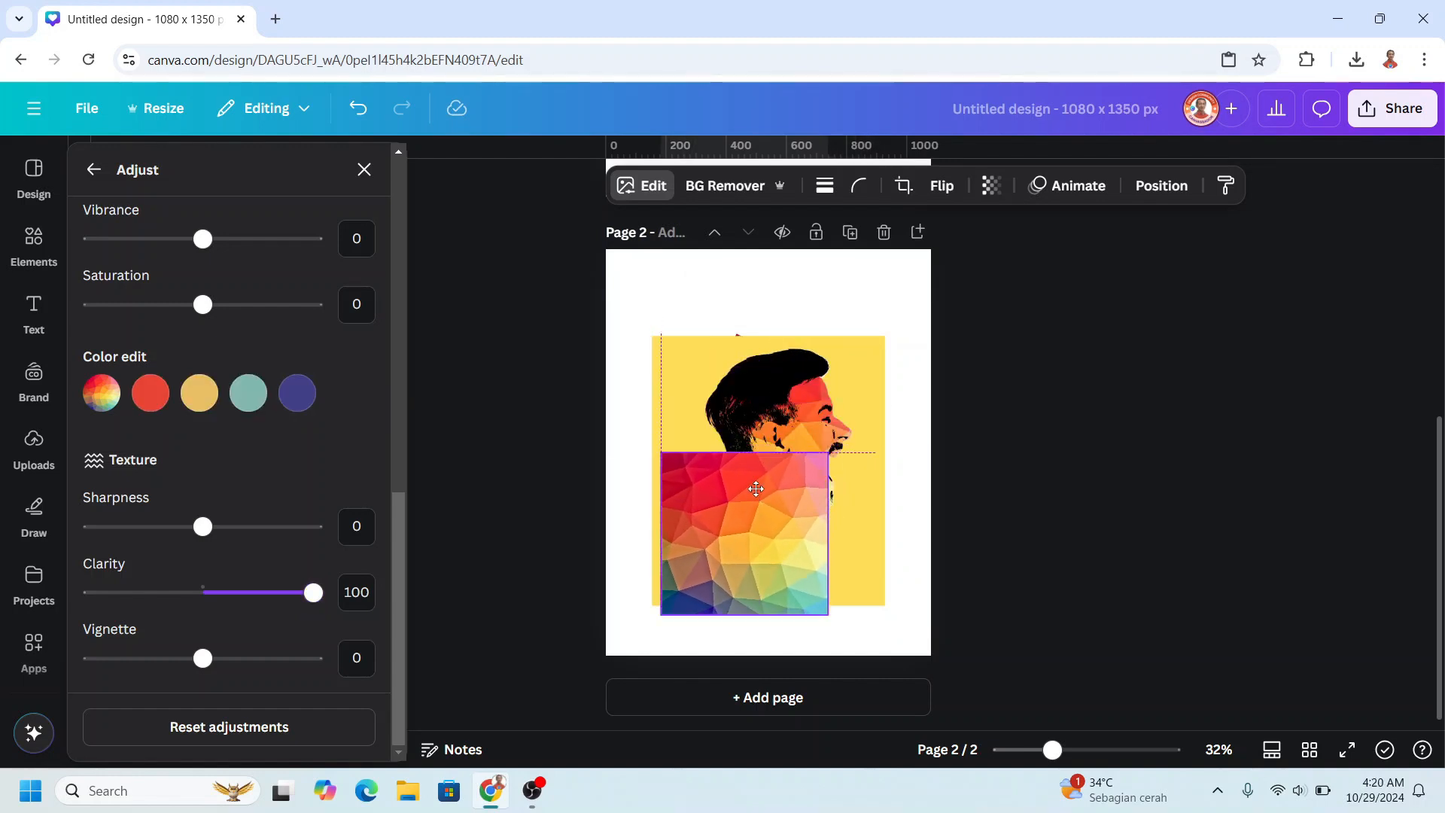
# - Place the second polygon across the shoulders beneath the portrait layers, then rotate the face polygon
pyautogui.moveTo(755, 488); pyautogui.dragTo(784, 546)
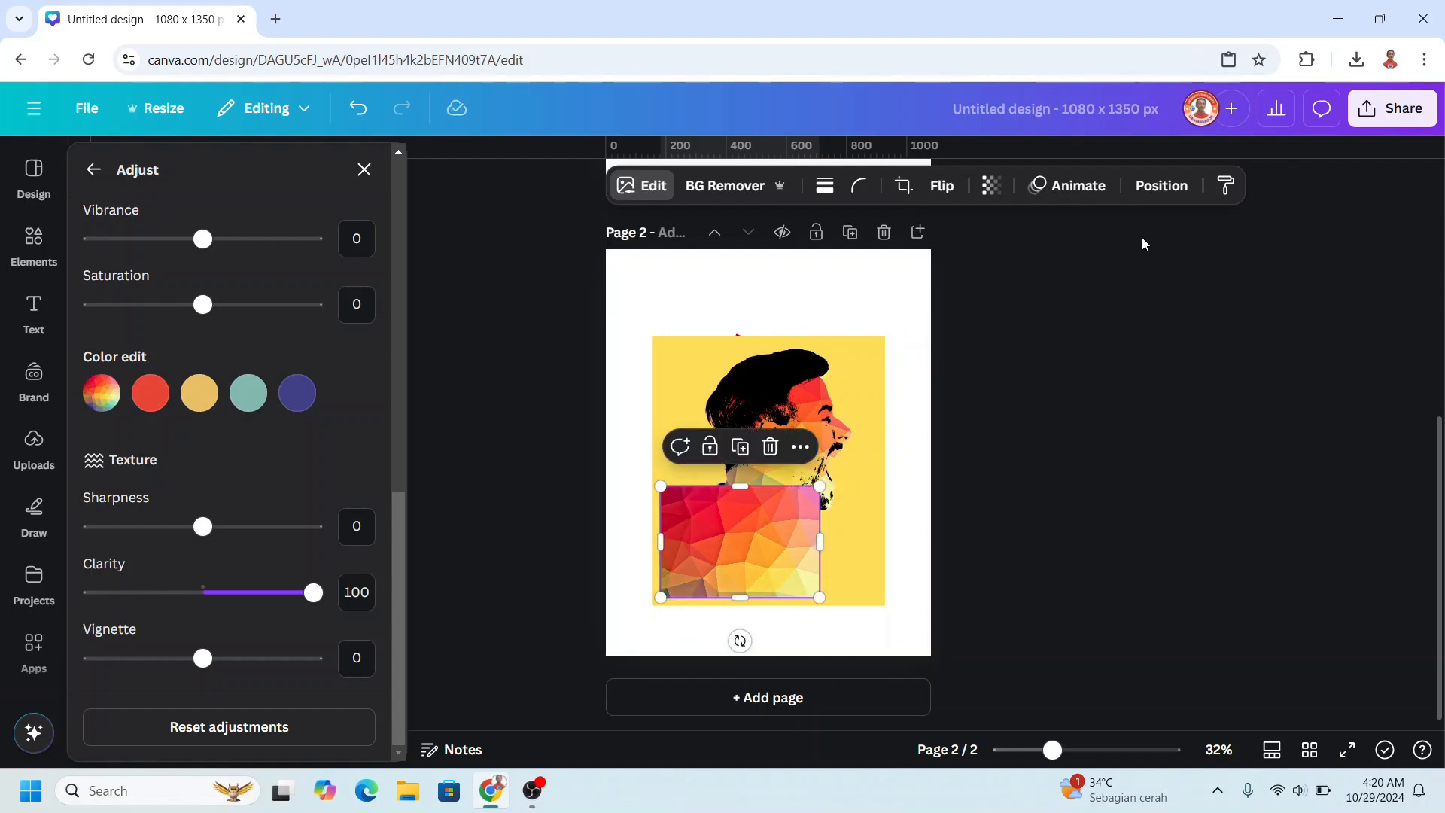
pyautogui.click(1160, 185)
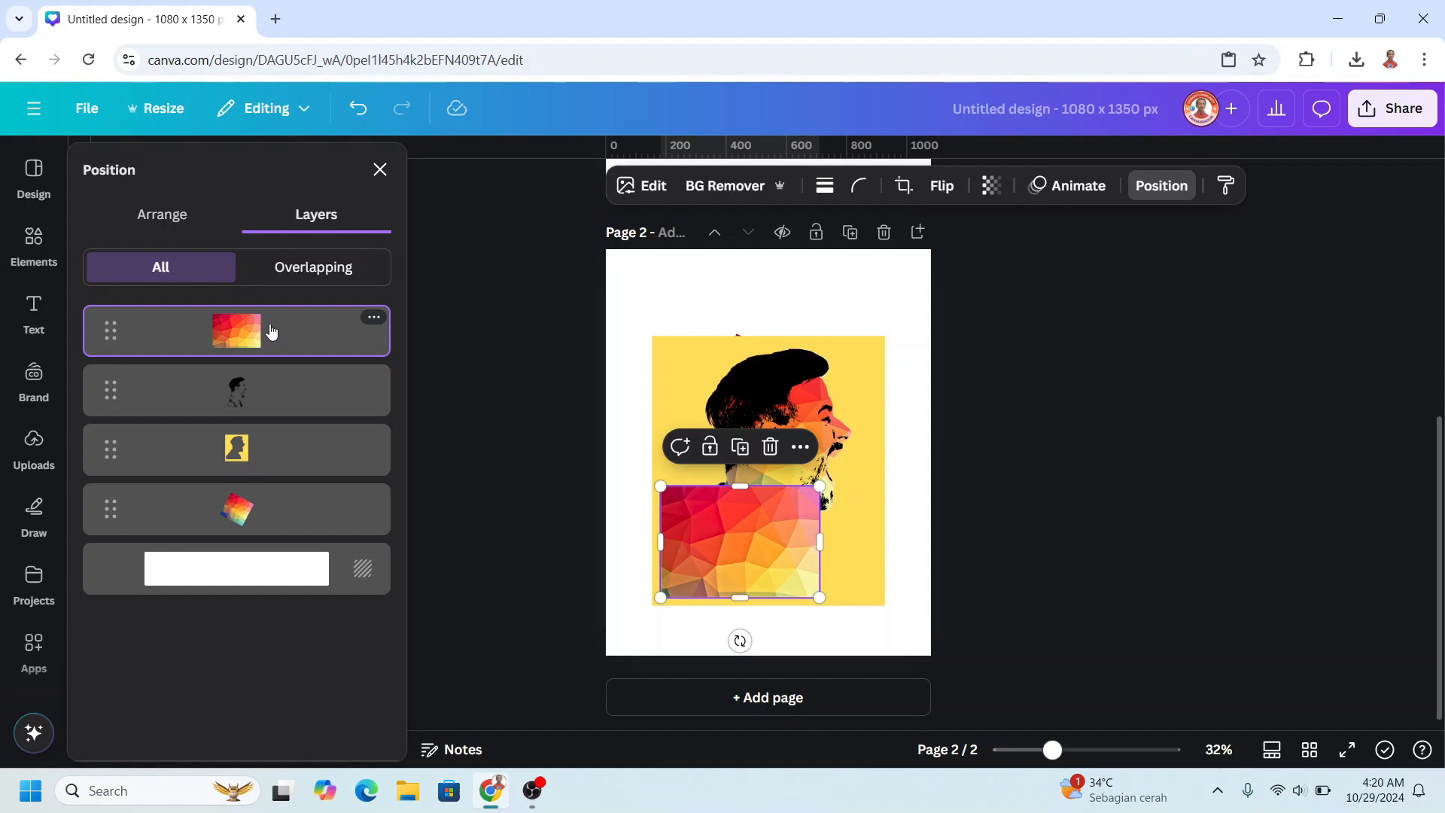
pyautogui.moveTo(236, 331); pyautogui.dragTo(235, 526)
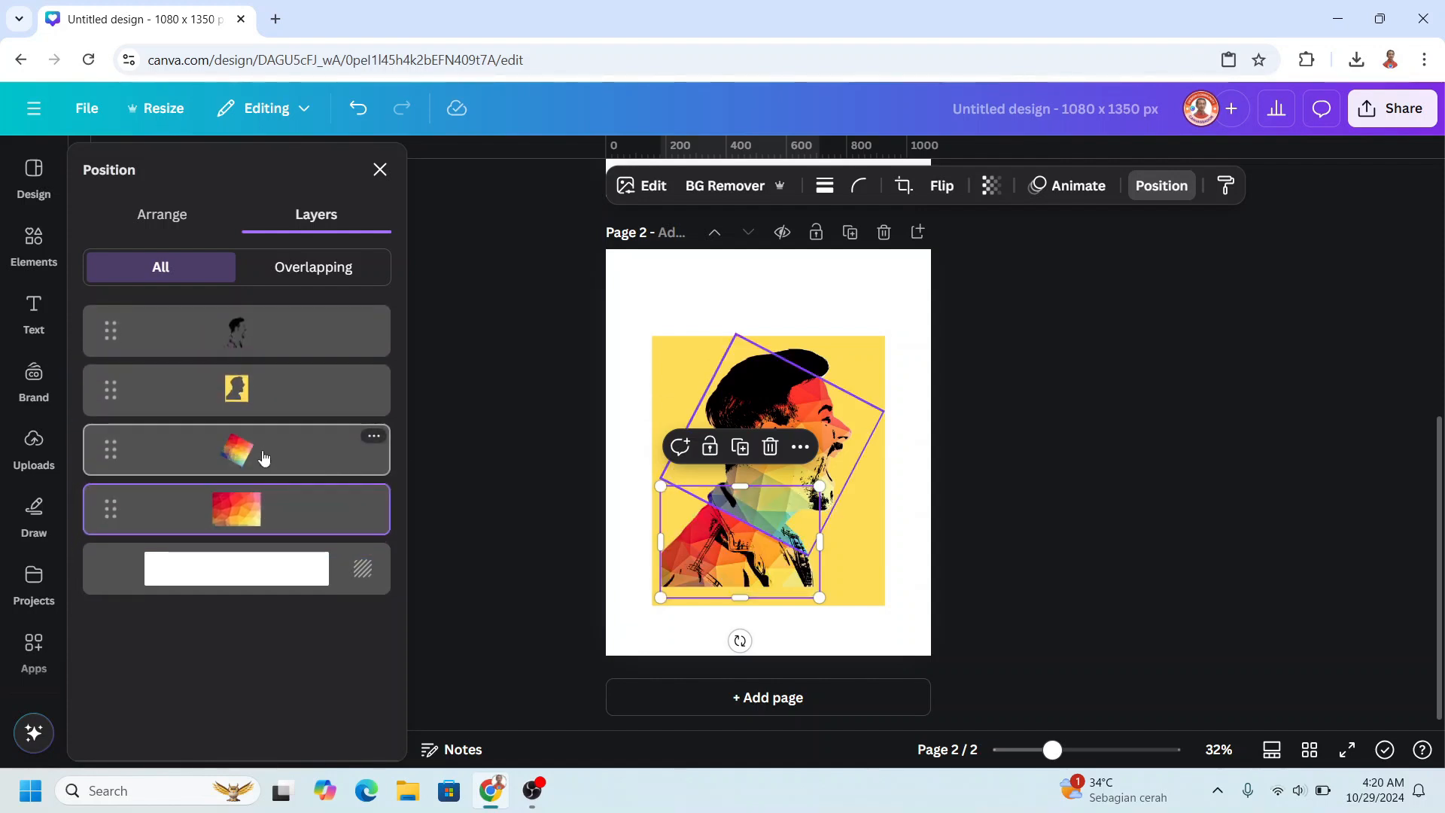
pyautogui.click(236, 450)
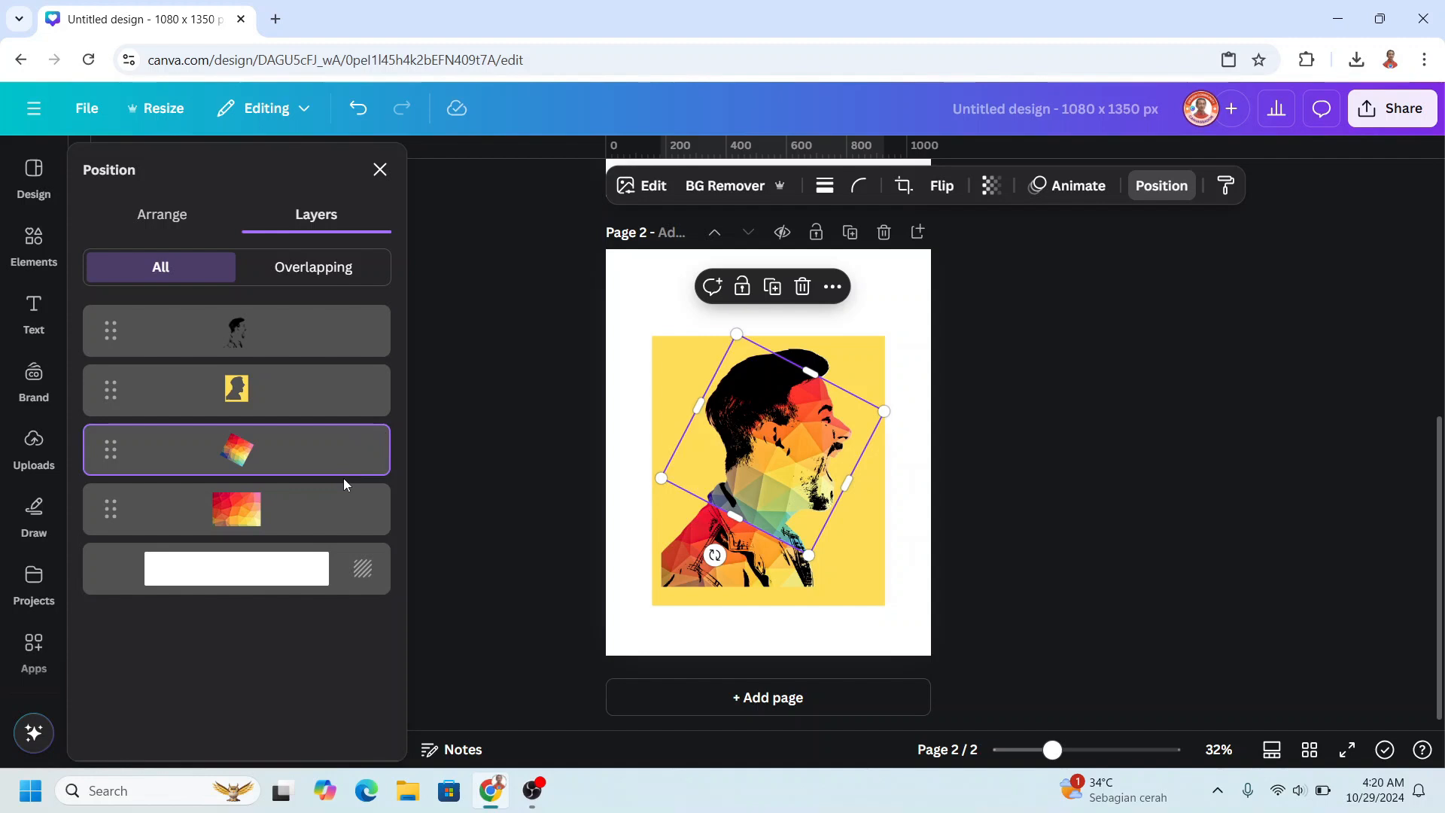
pyautogui.moveTo(714, 554); pyautogui.dragTo(759, 604)
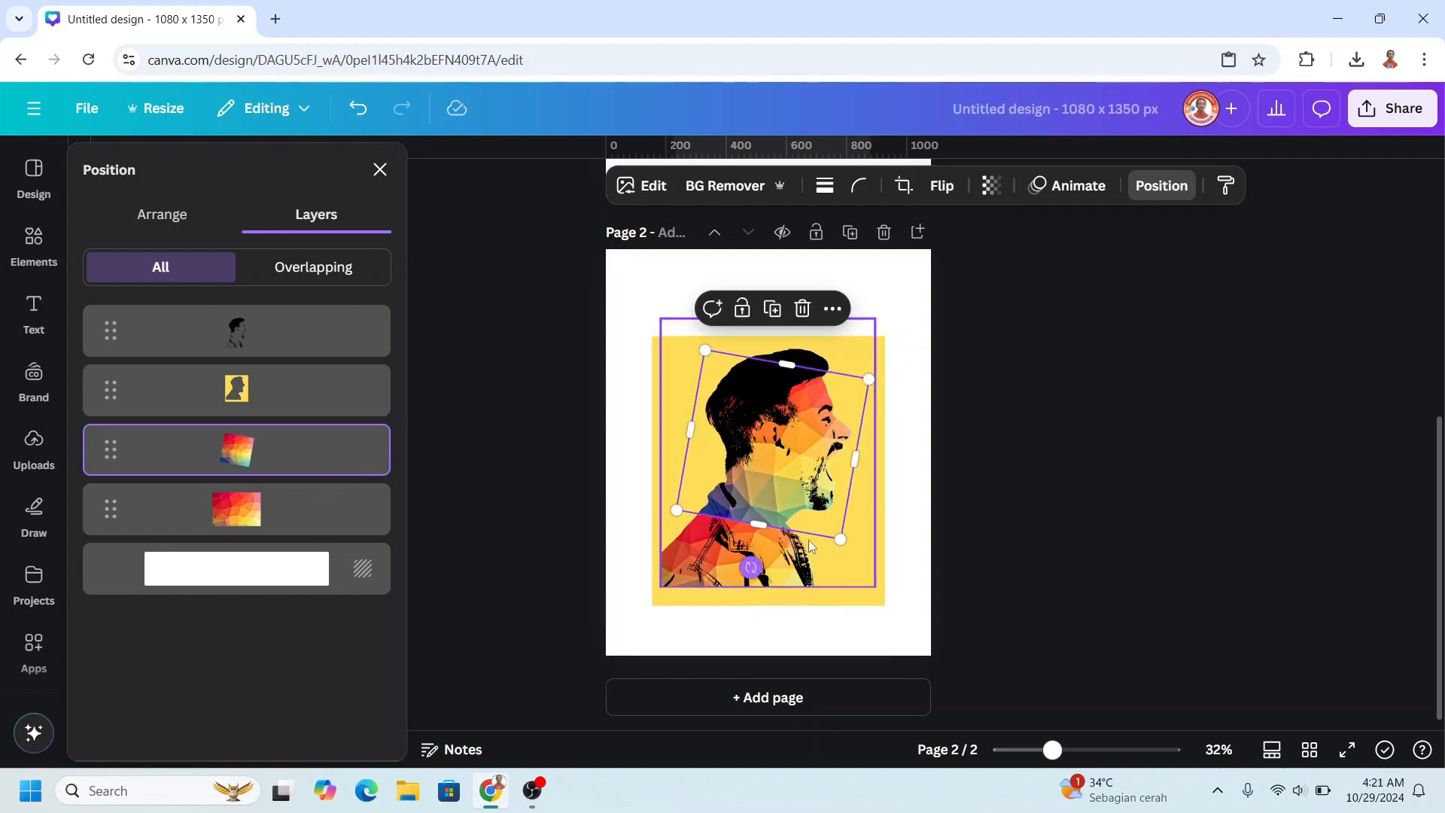
# - Give the silhouette frame a custom Duotone with #FFFFFF highlights and a light shadow tint
pyautogui.click(236, 388)
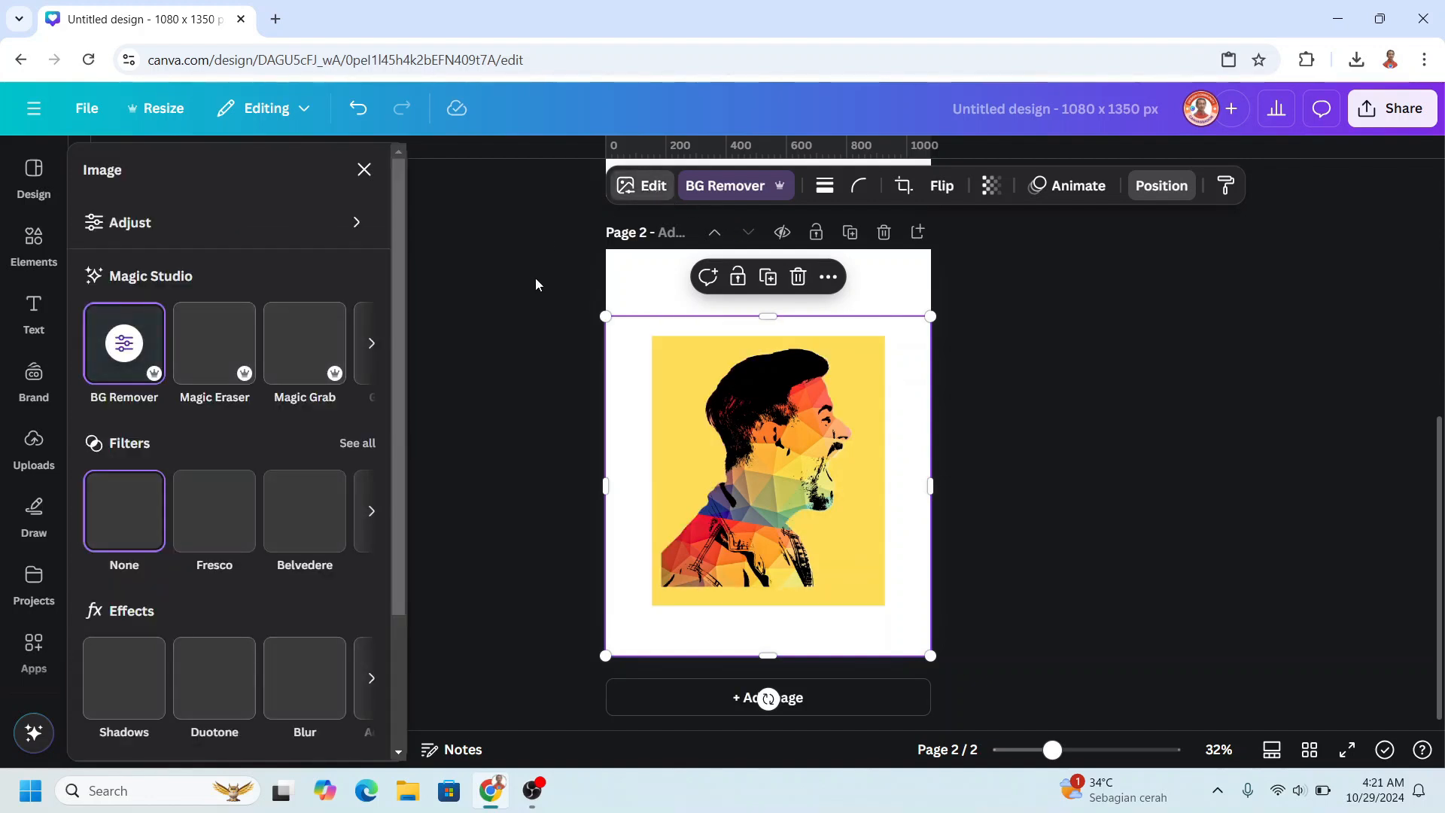
pyautogui.click(213, 680)
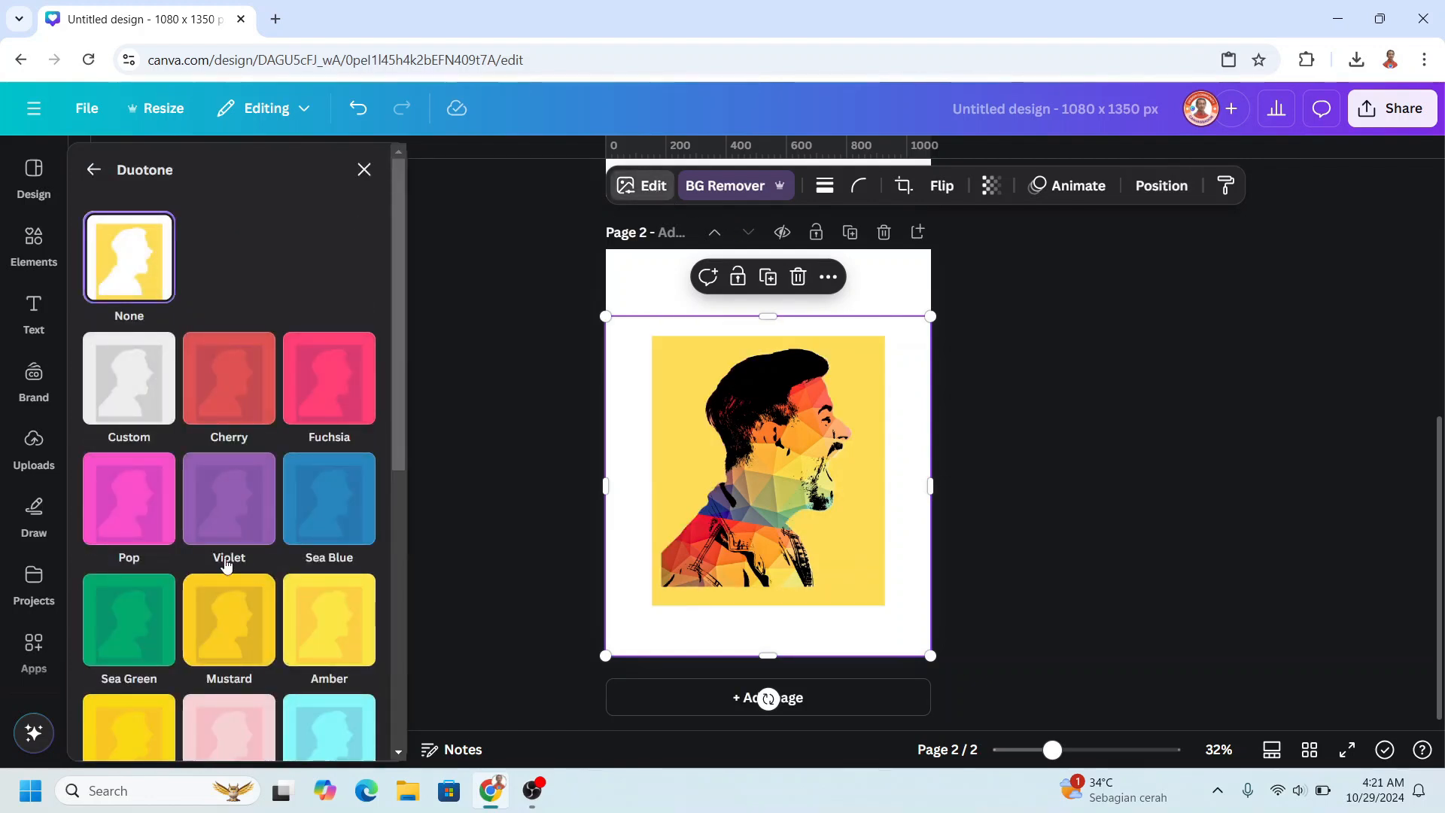
pyautogui.click(128, 377)
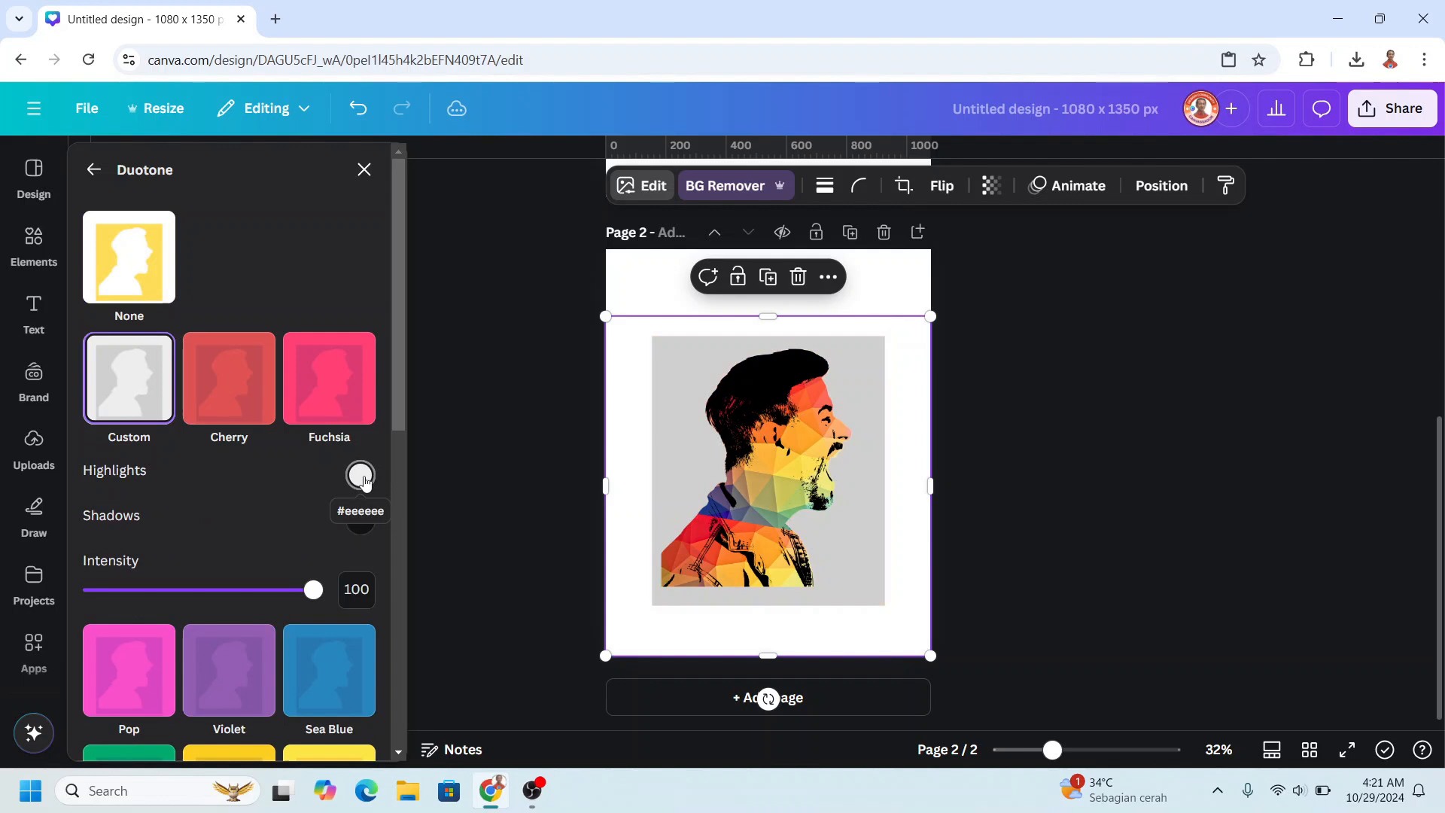
pyautogui.click(360, 475)
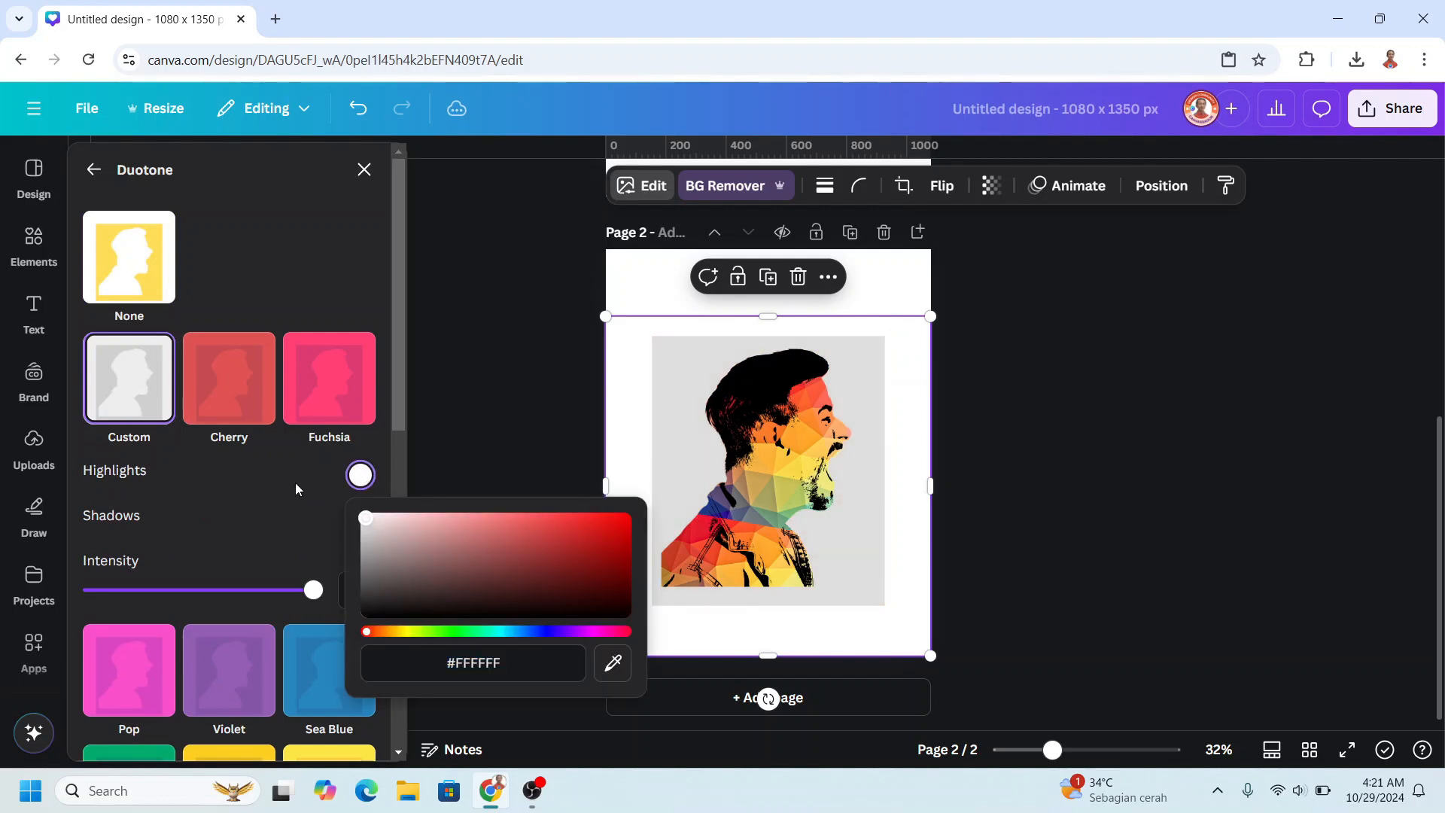
pyautogui.click(360, 520)
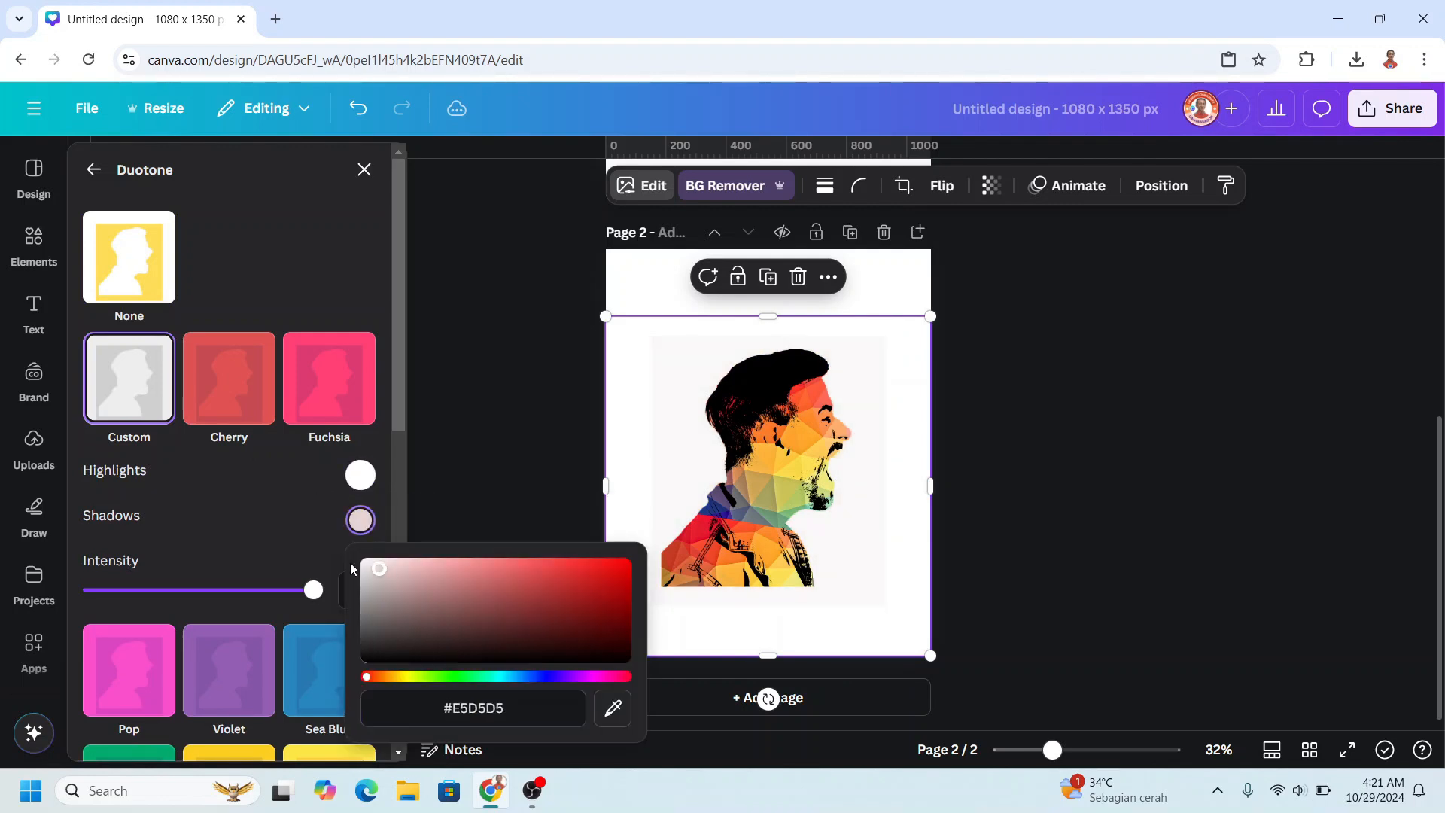
pyautogui.click(1161, 185)
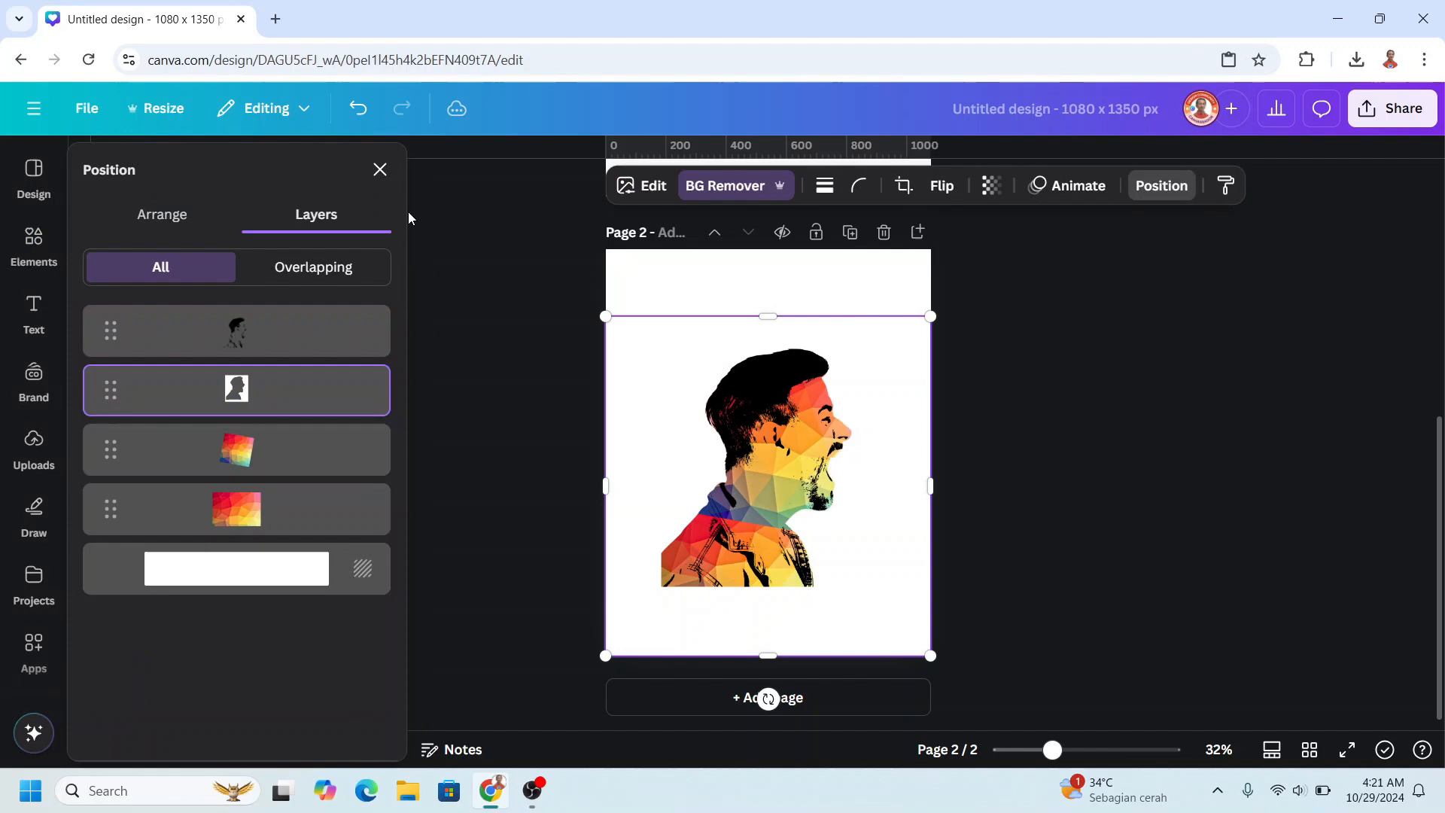